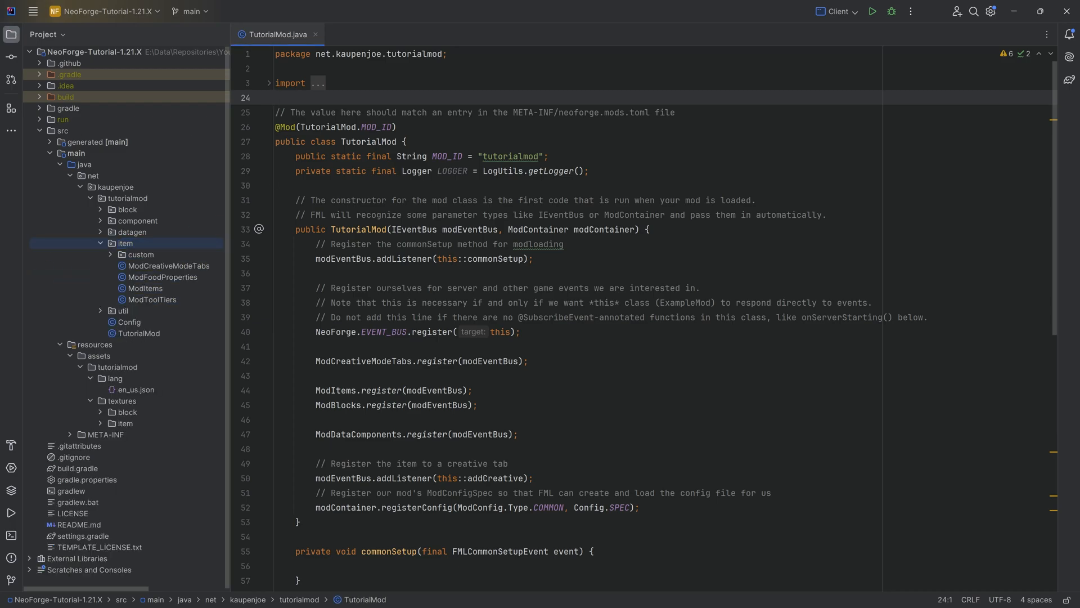
Step: Expand the item package's custom folder to list ChiselItem and FuelItem
click(277, 98)
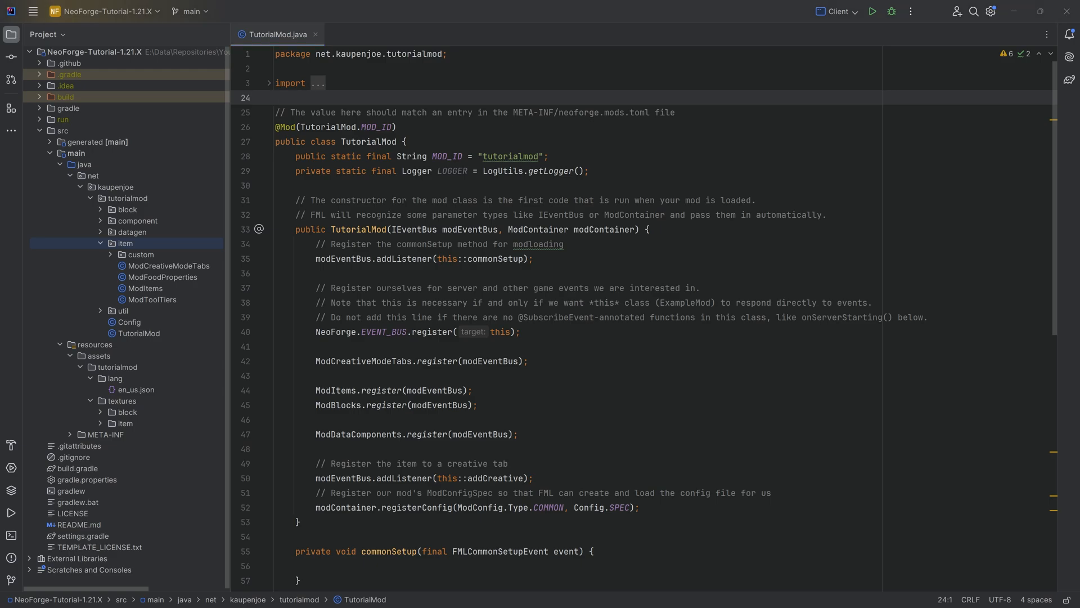
click(276, 98)
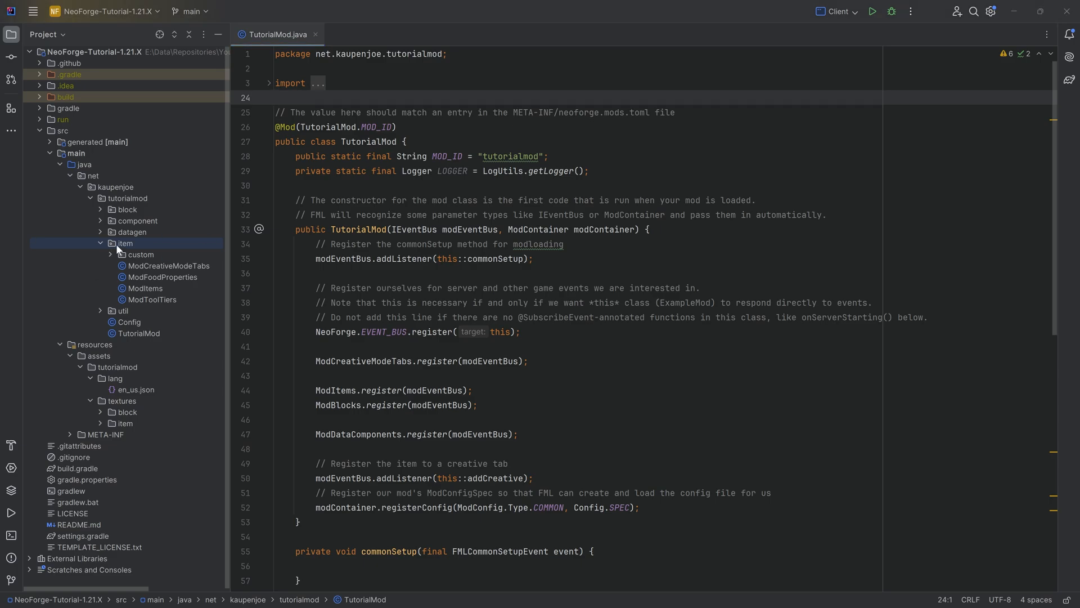
click(141, 255)
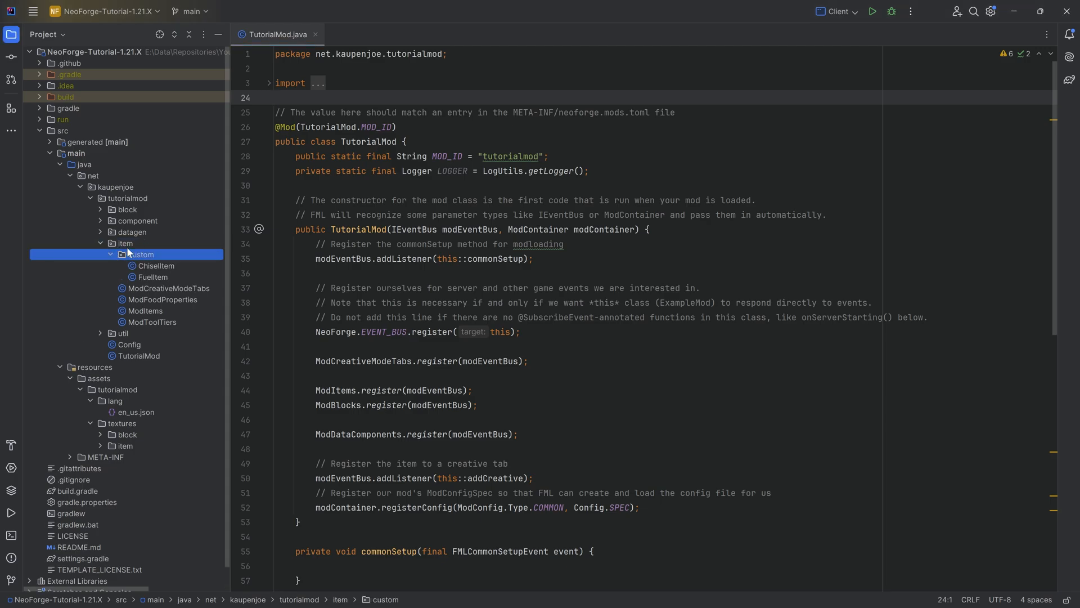
Step: Create HammerItem extending DiggerItem with BlockTags.MINEABLE_WITH_PICKAXE and optimized imports
right_click(139, 254)
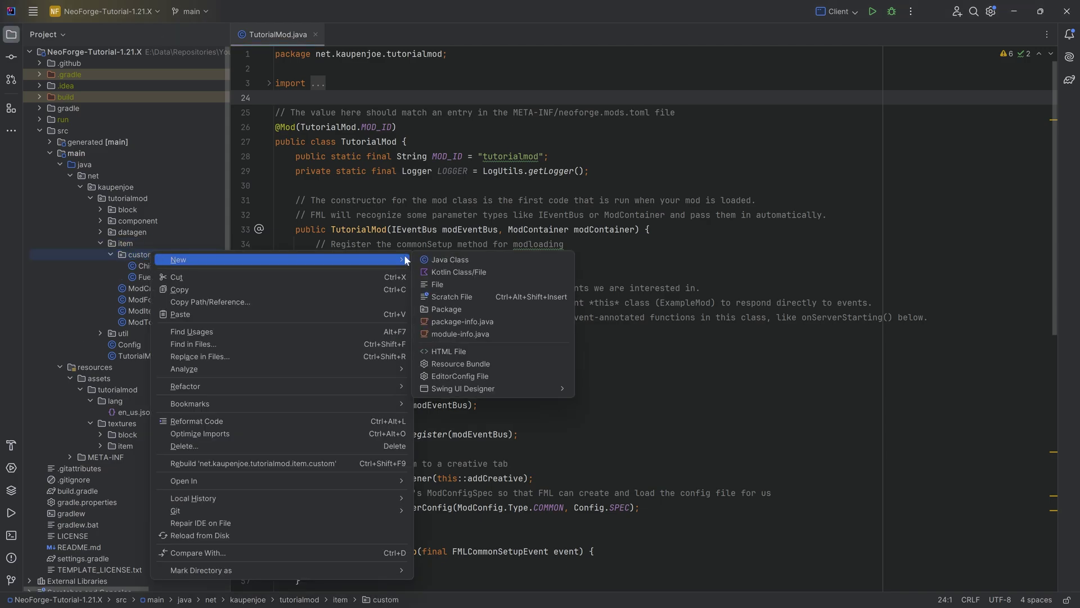
click(449, 260)
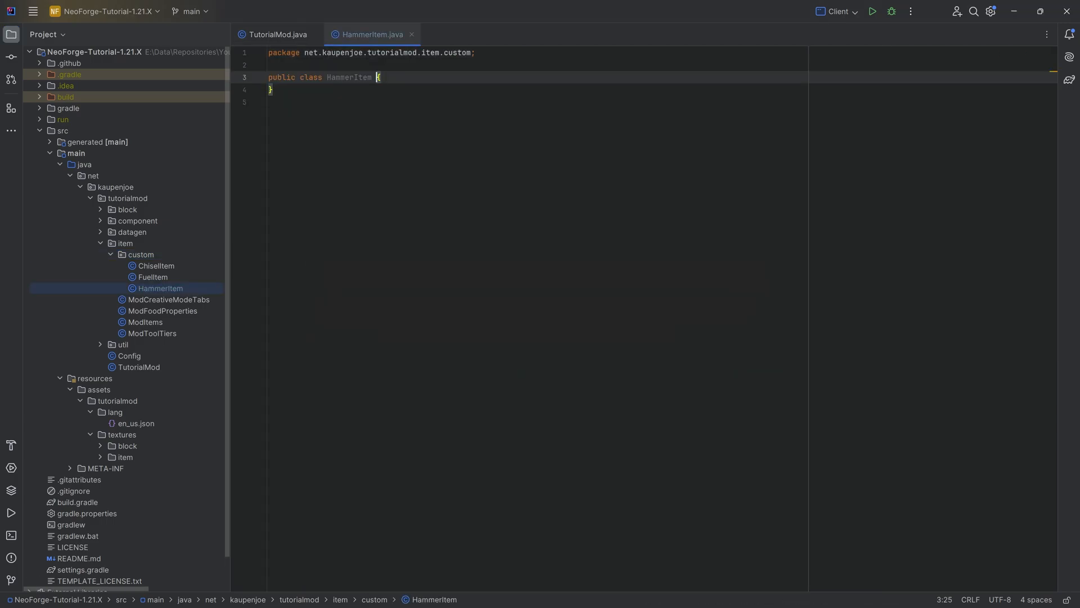
text(extends DiggerItem)
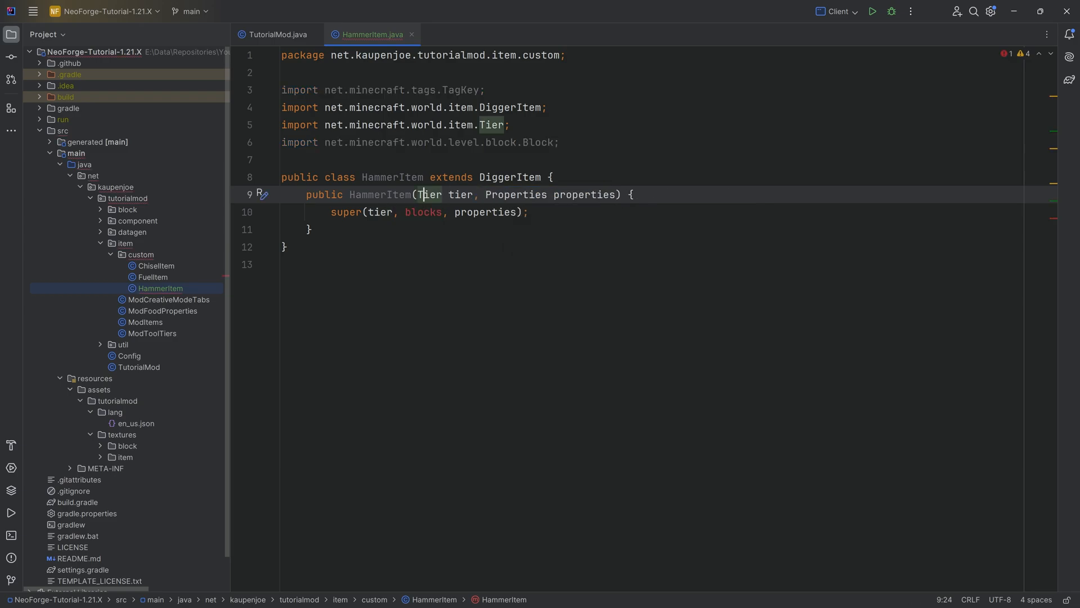
double_click(423, 211)
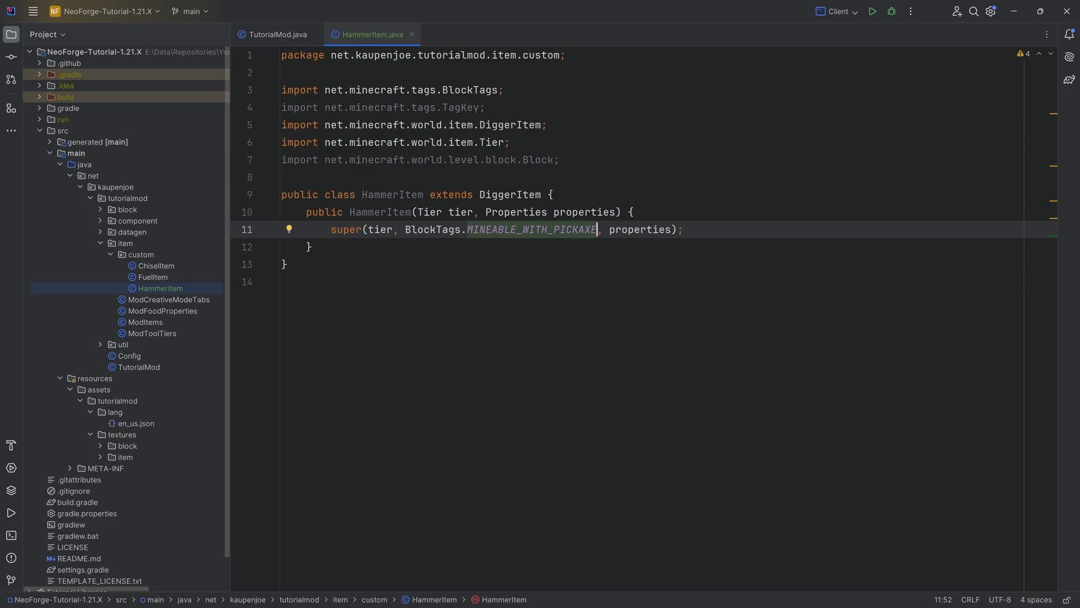
key(Ctrl+Alt+O)
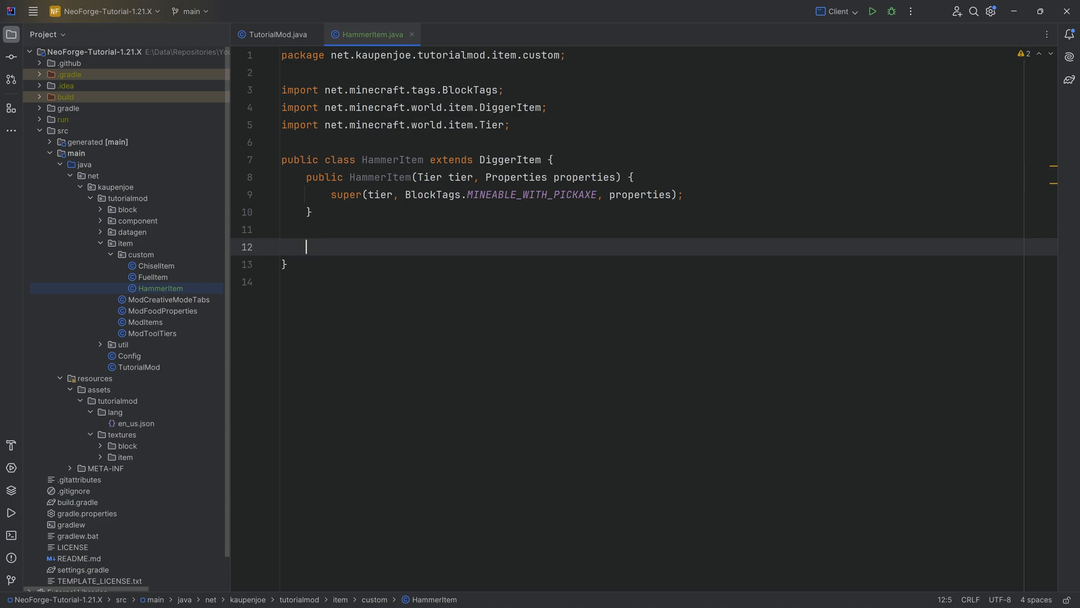
Step: Paste the static getBlocksToBeDestroyed method, import its classes and remove the stray trailing brackets
scroll(down, 3)
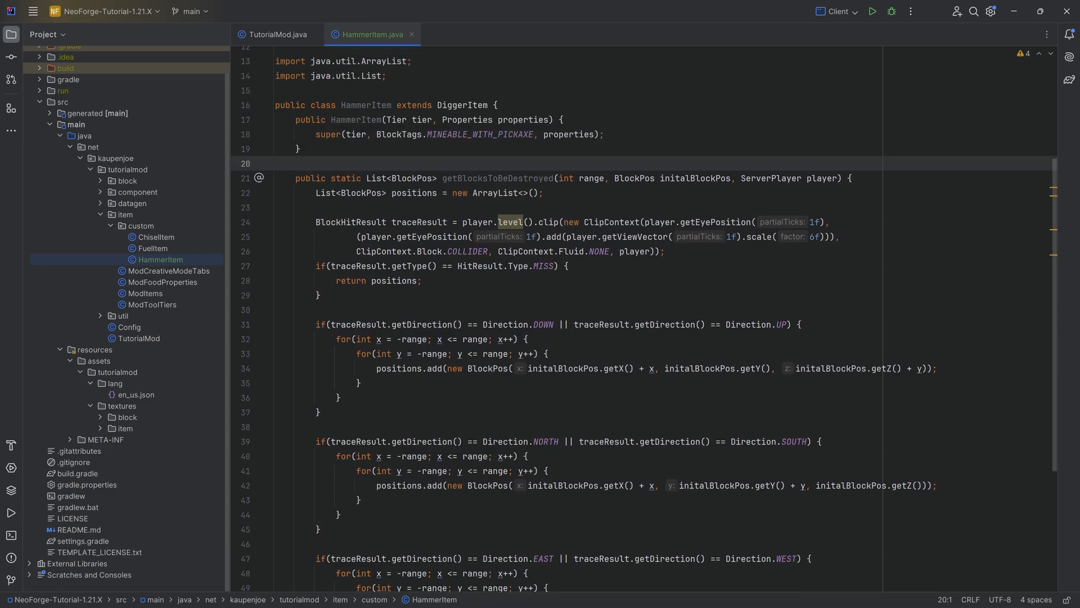
click(378, 178)
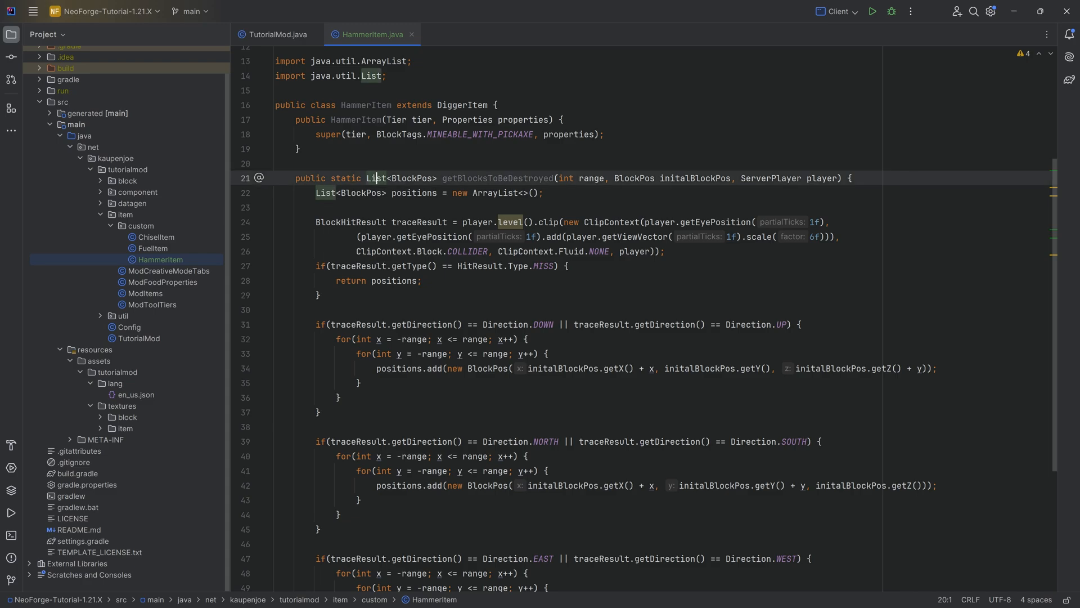
click(297, 148)
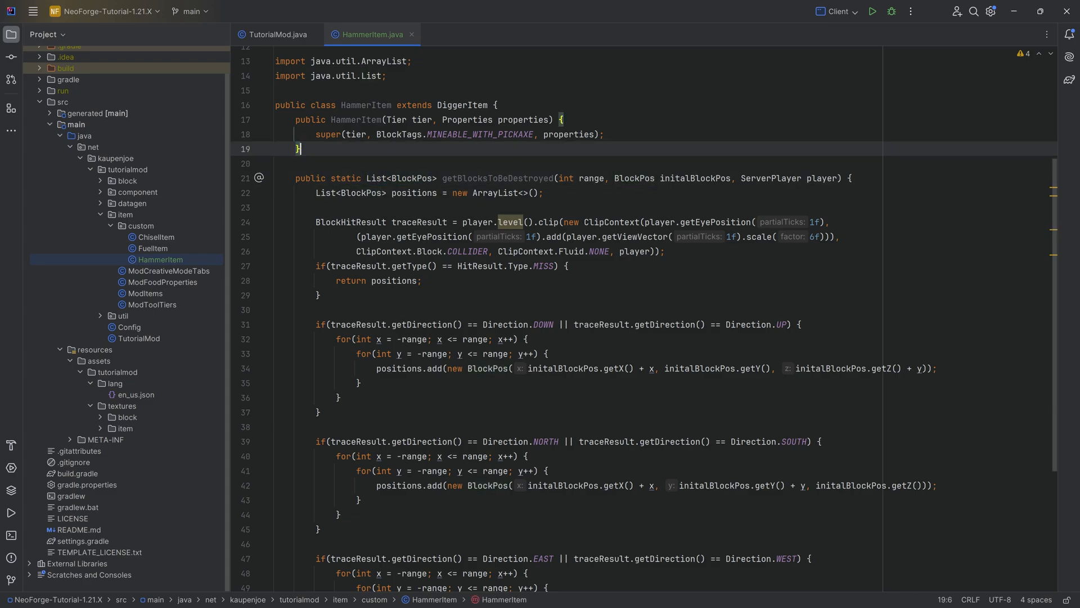
click(502, 180)
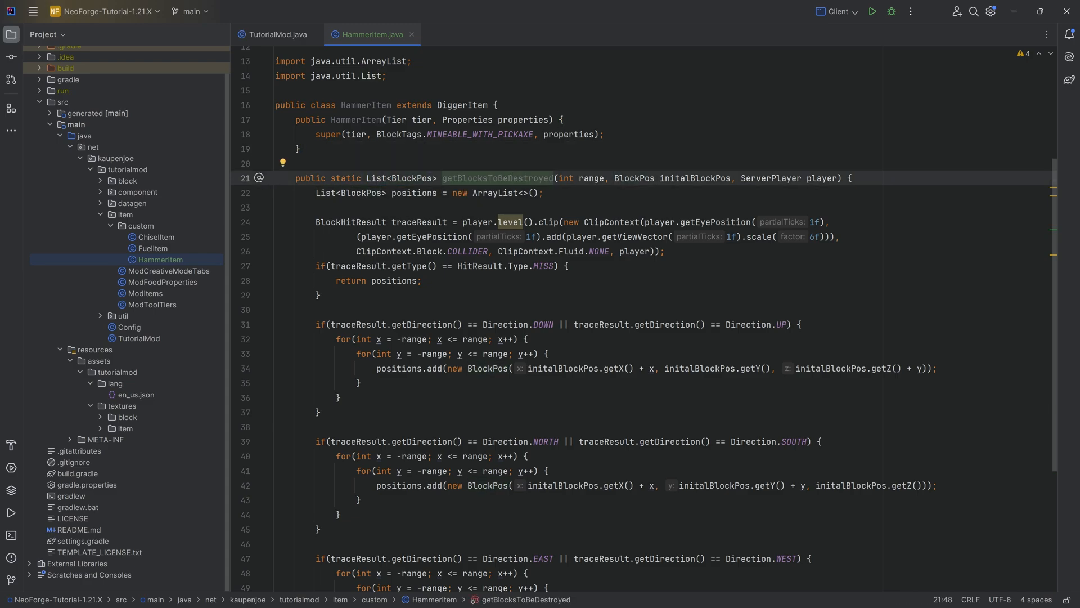
double_click(698, 178)
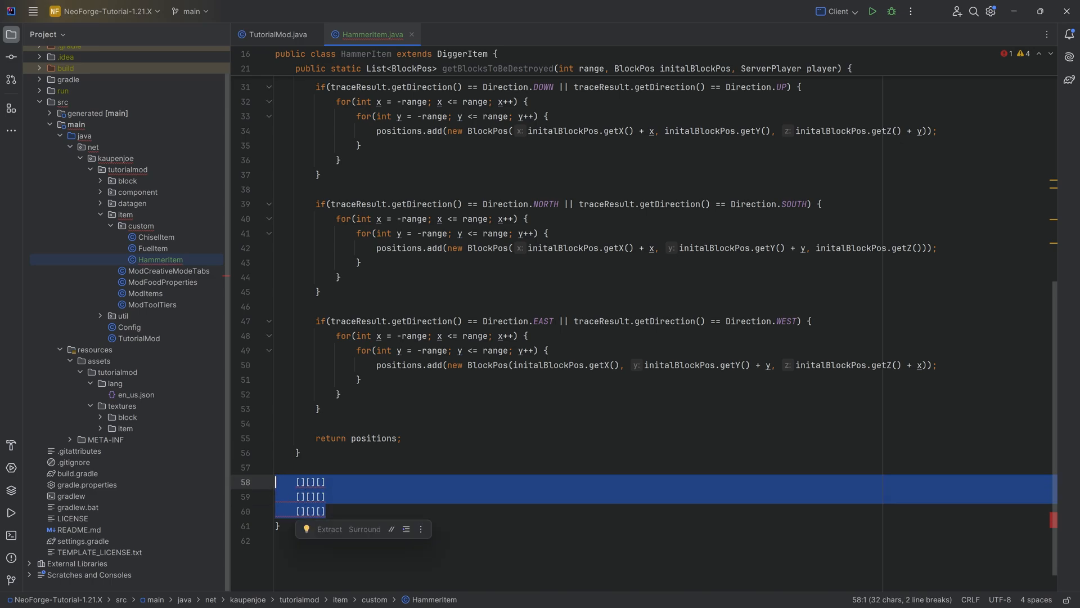
key(Delete)
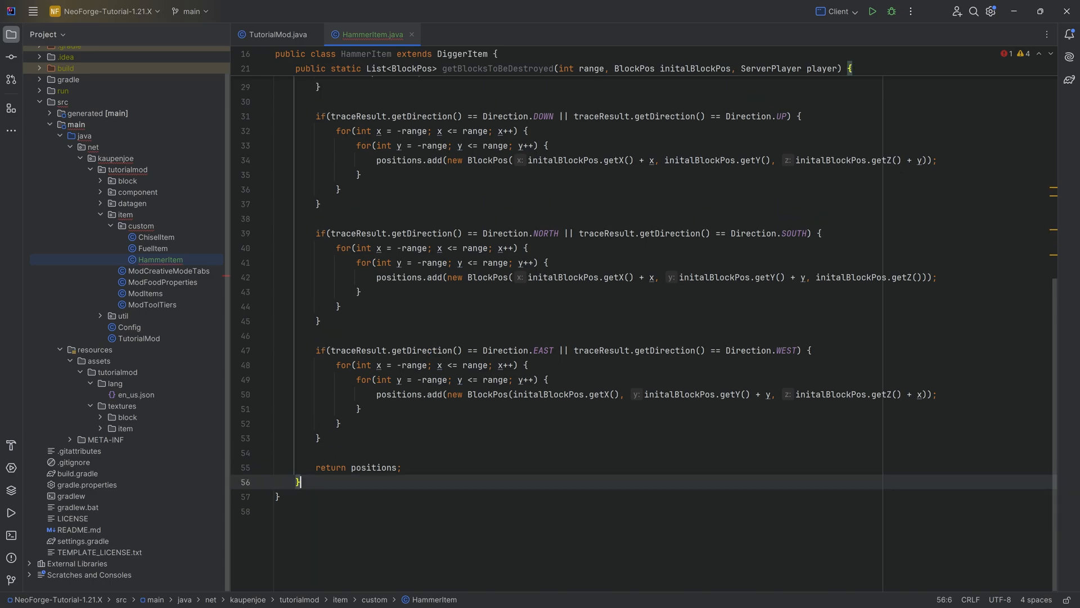
scroll(up, 3)
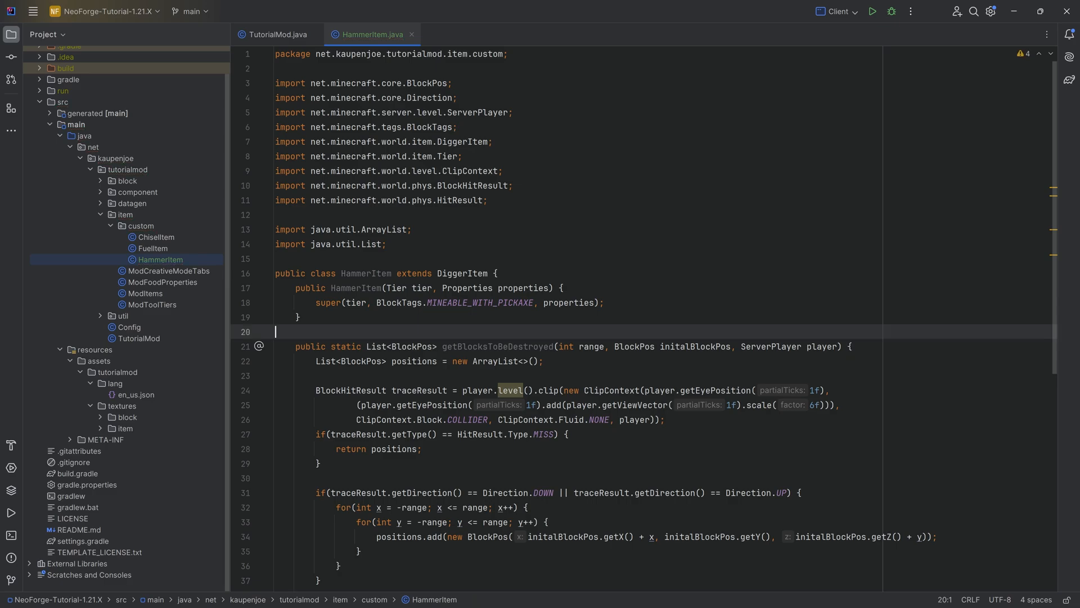
scroll(down, 3)
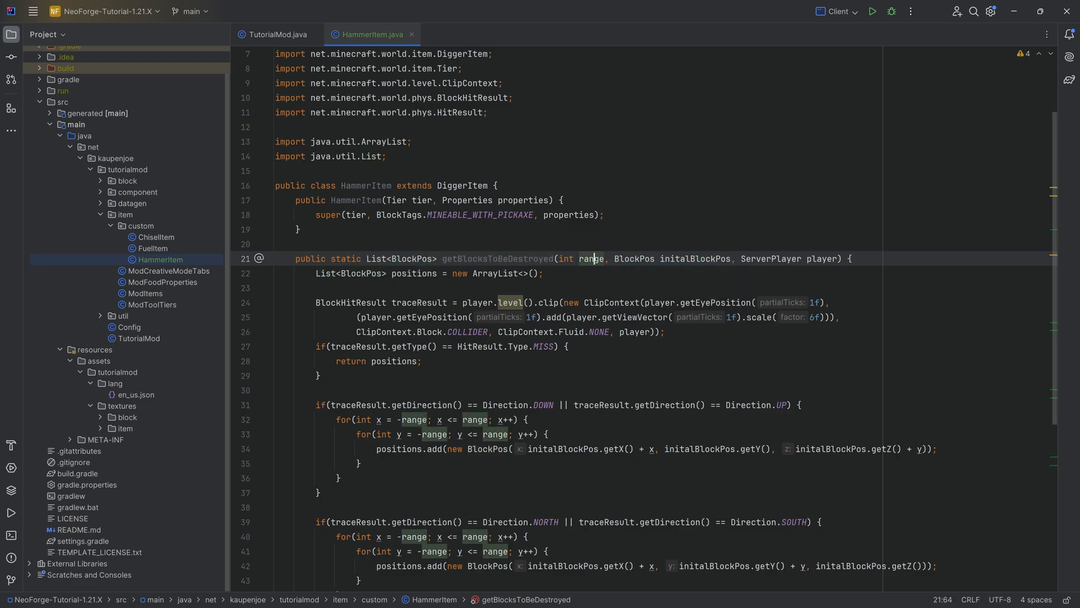
click(601, 259)
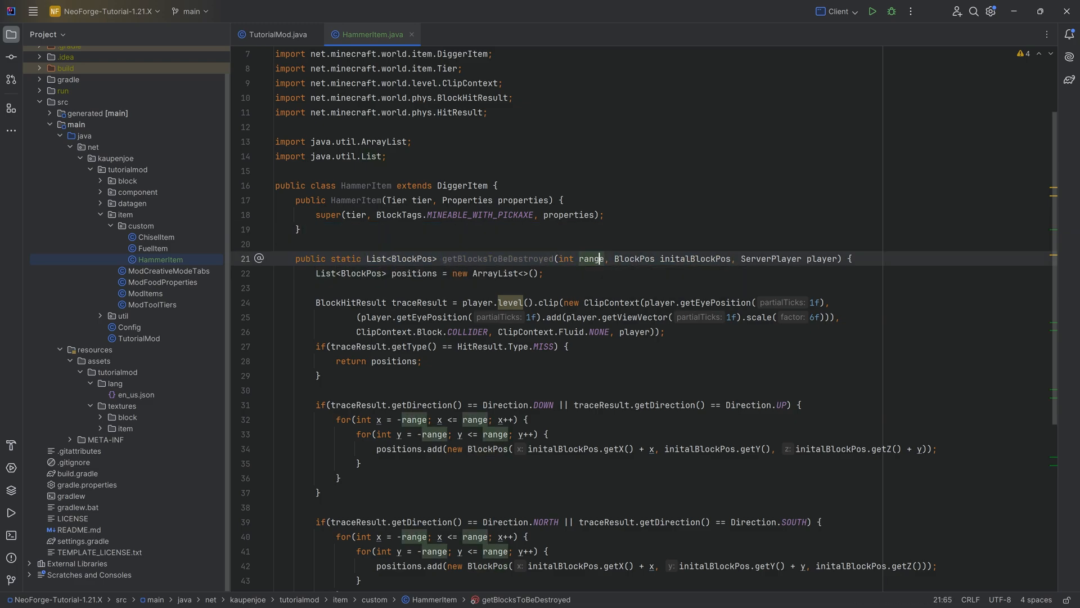
mouse_move(589, 259)
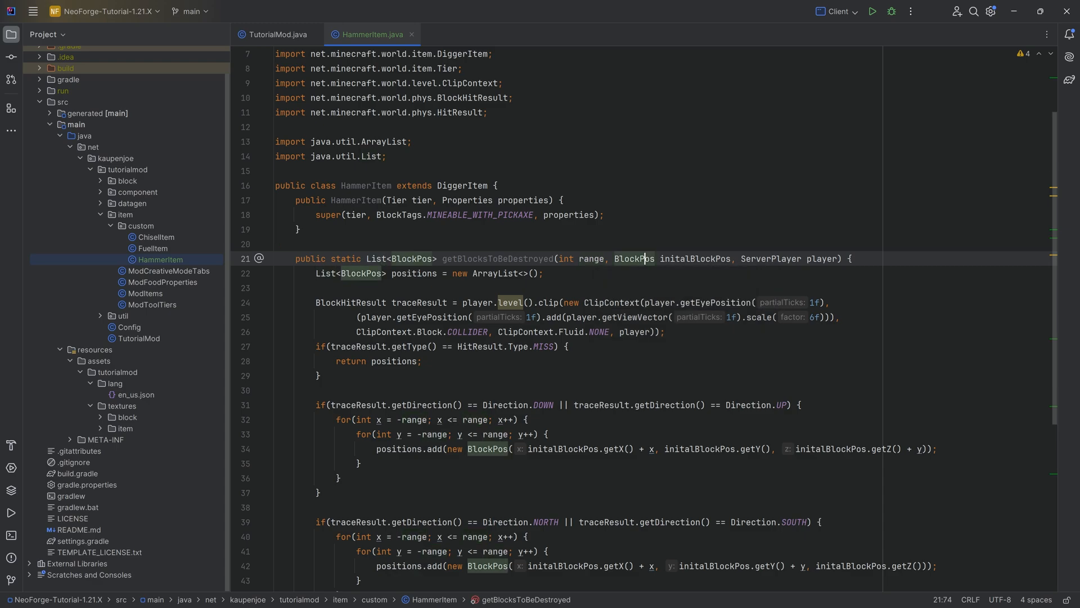
double_click(588, 259)
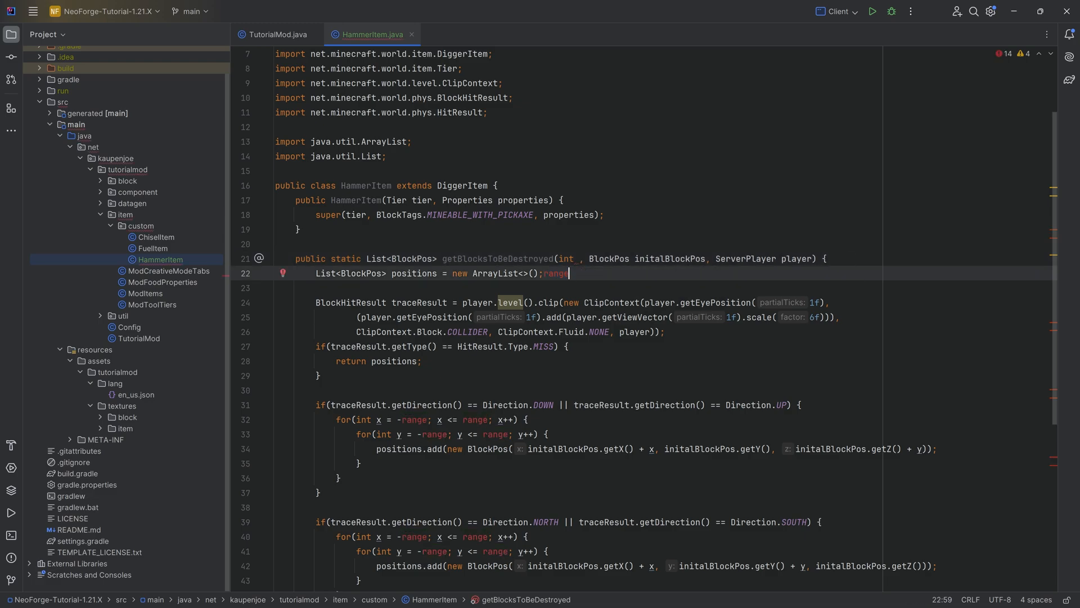
text(range)
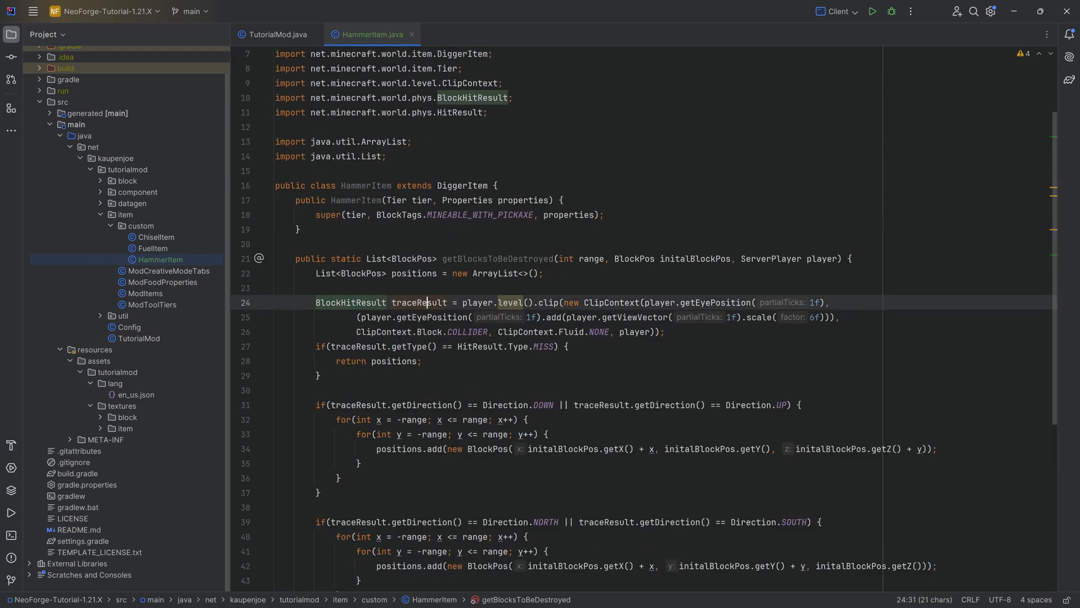
click(413, 303)
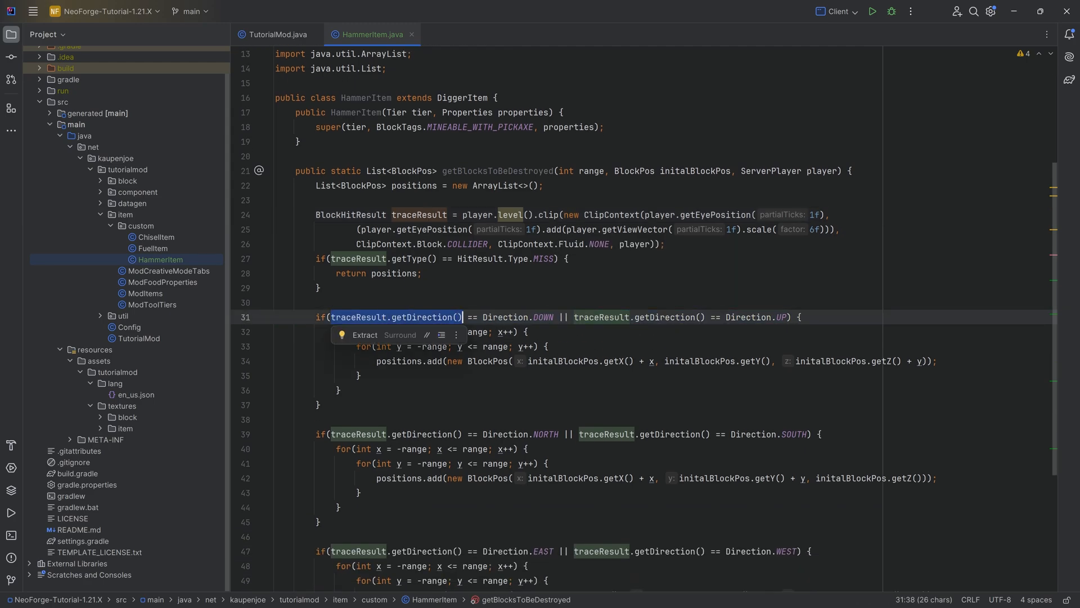
click(311, 303)
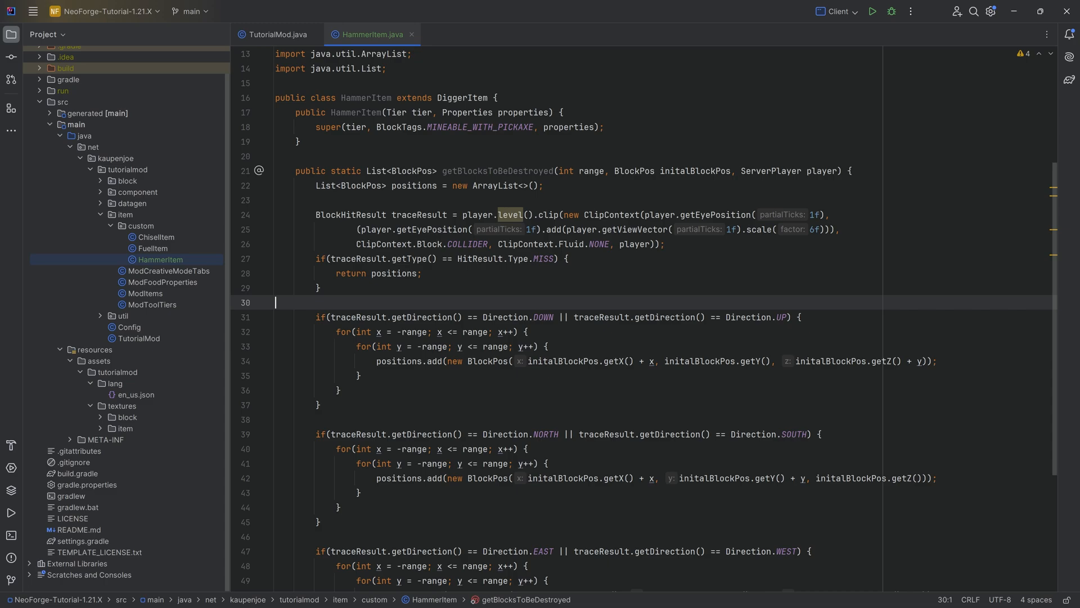
click(893, 361)
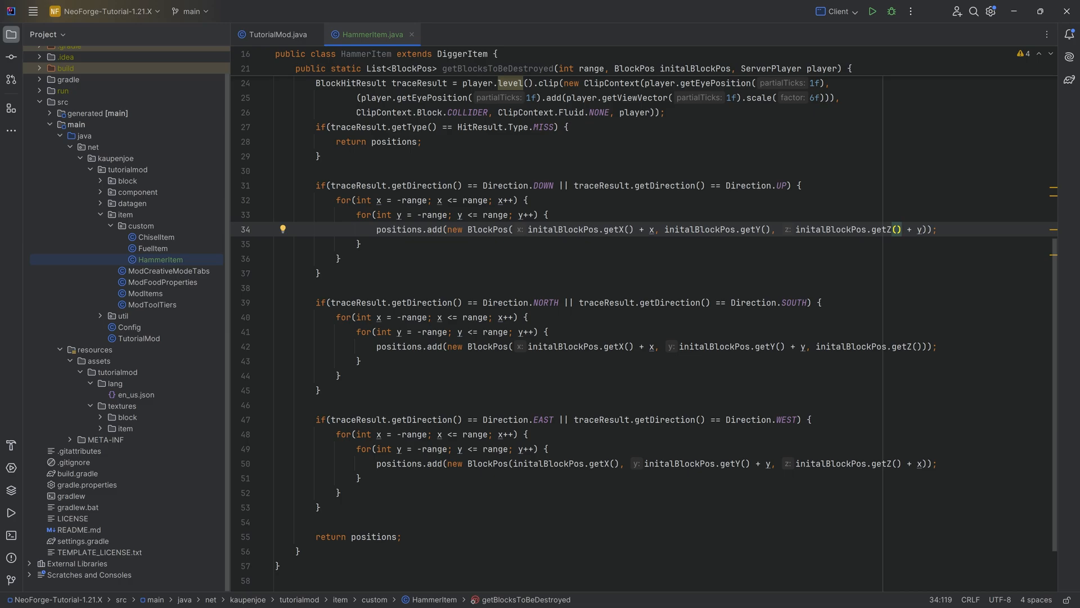
click(800, 345)
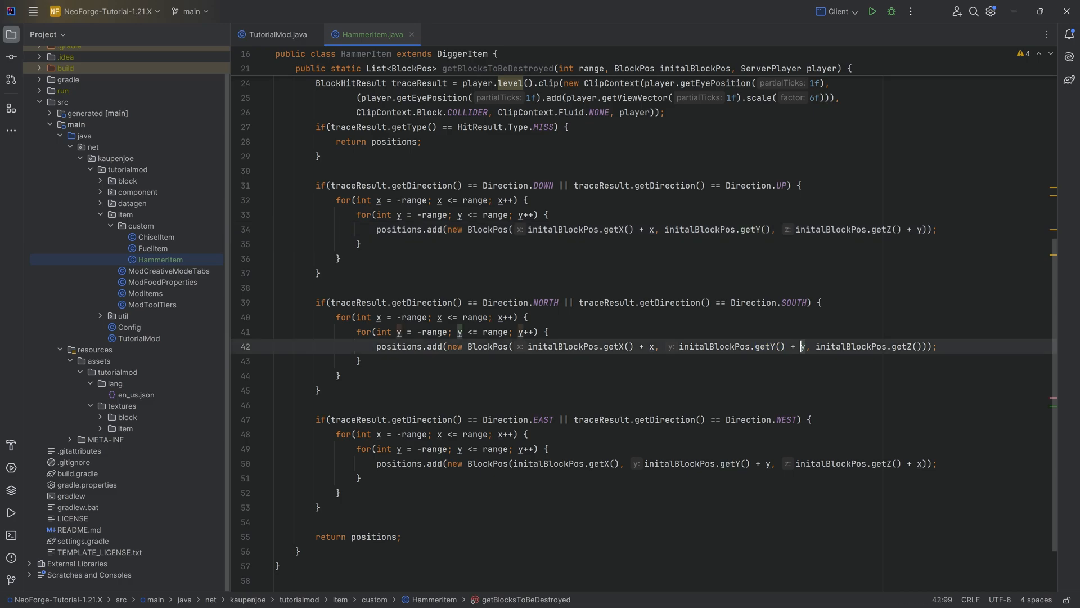
double_click(762, 346)
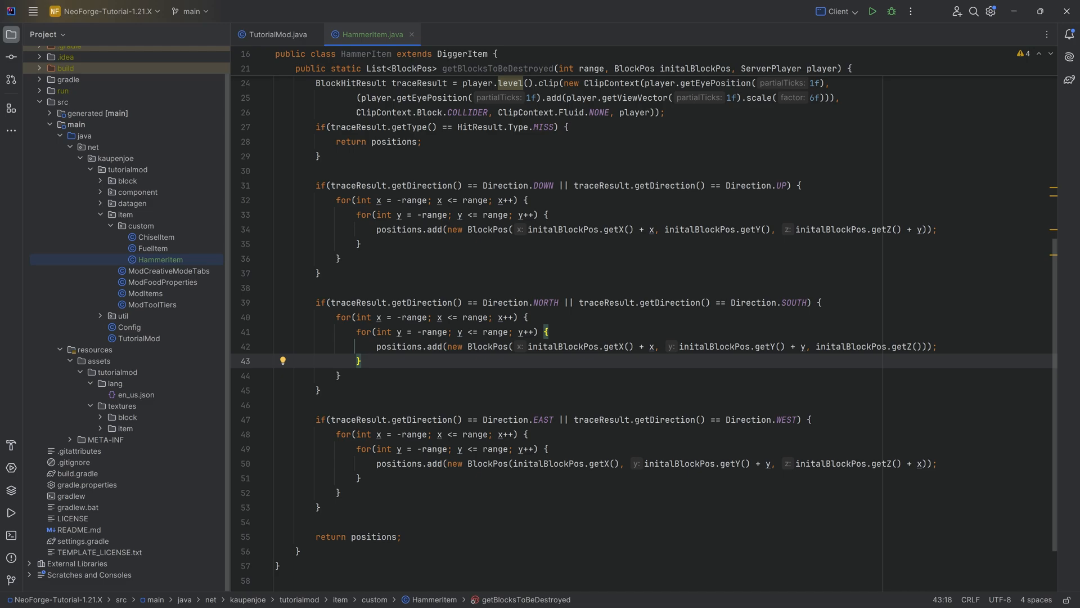
scroll(up, 3)
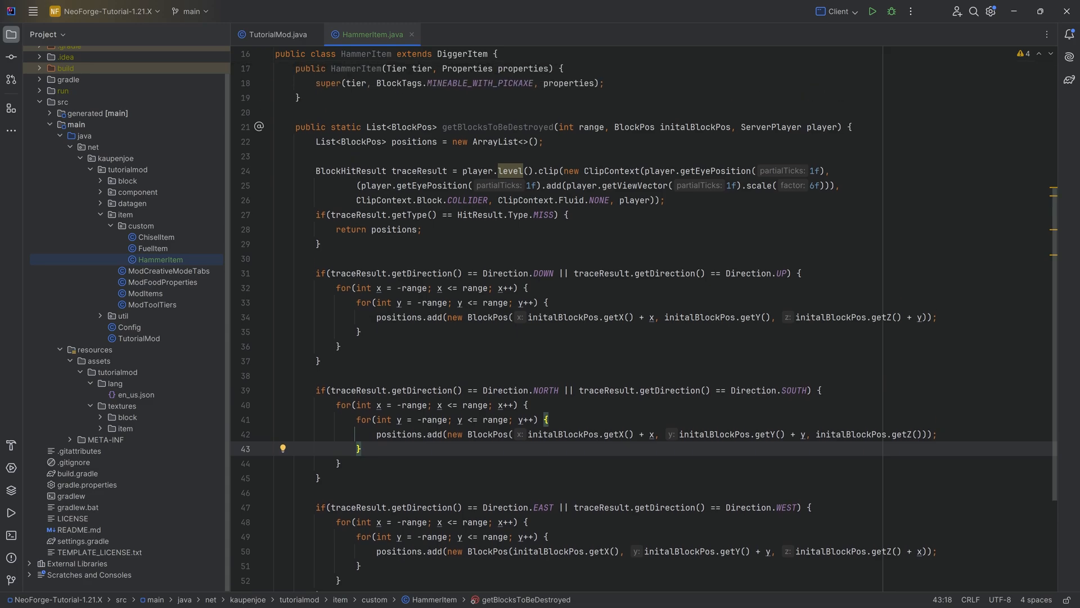
click(282, 113)
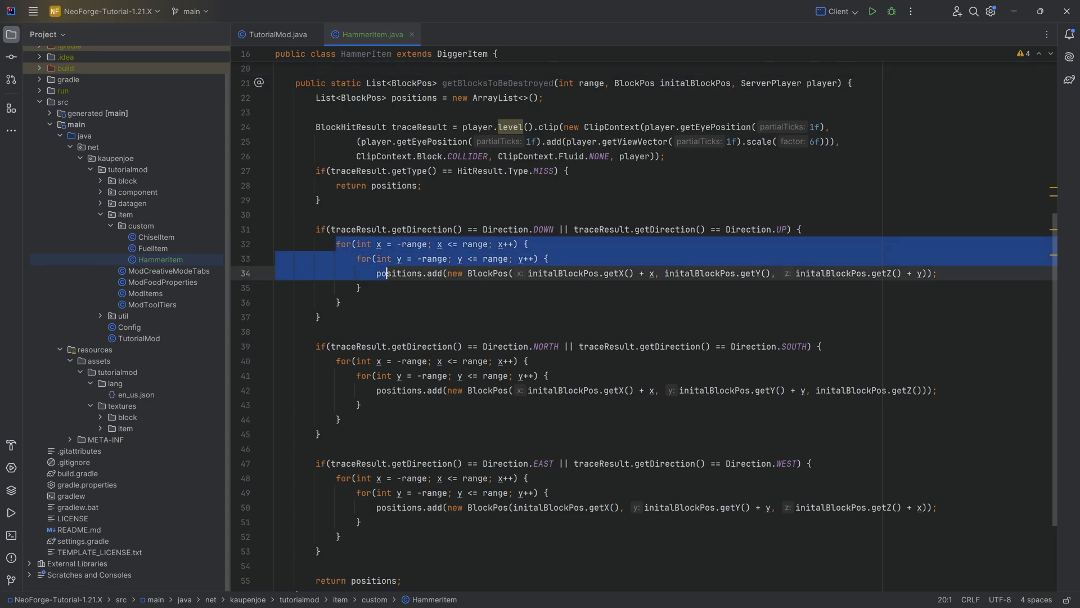
click(397, 259)
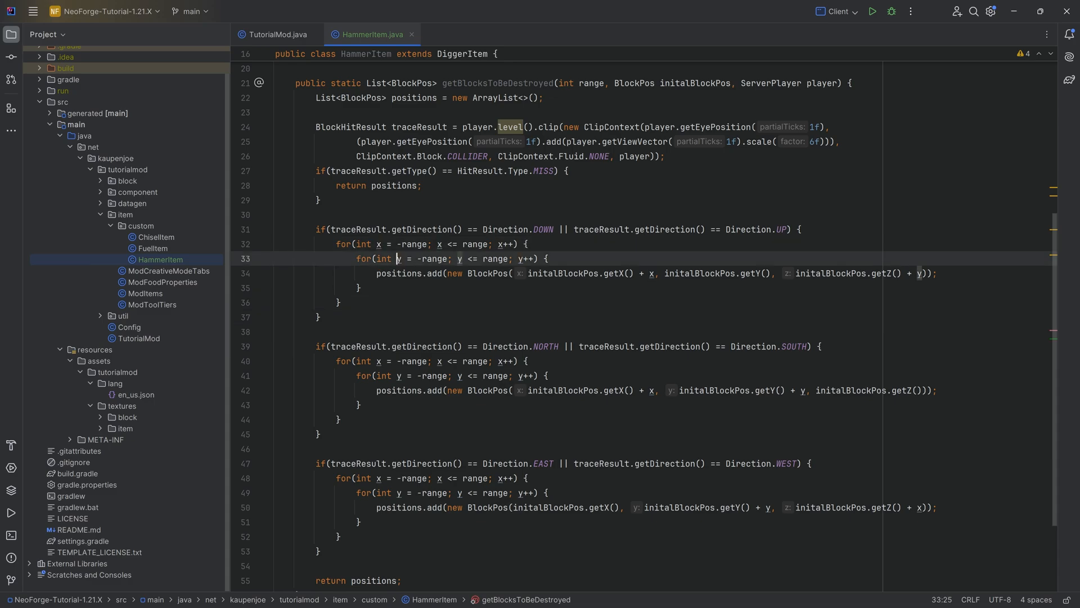
click(533, 229)
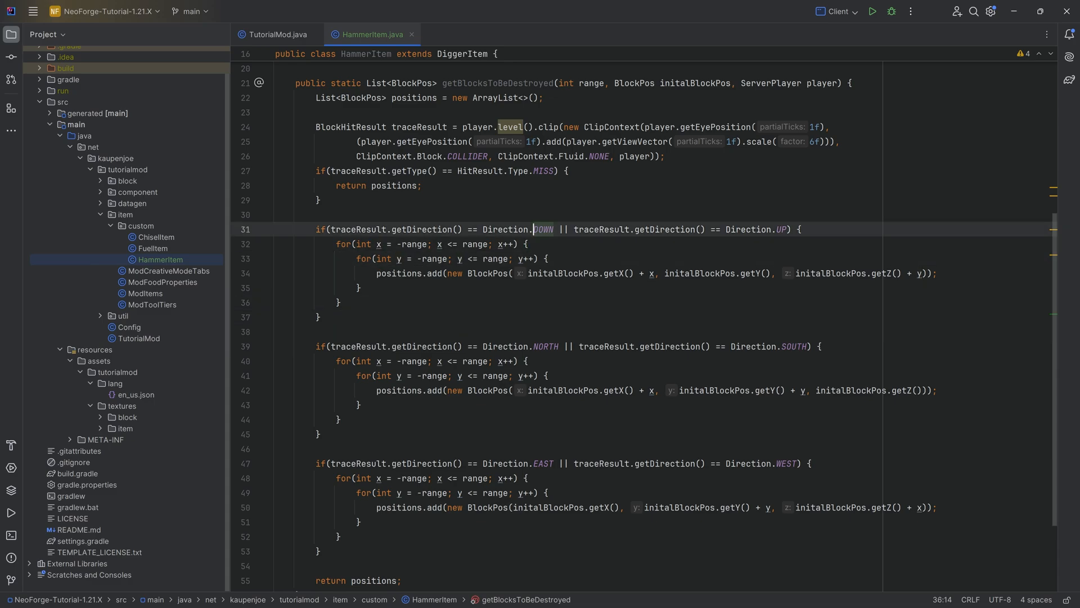
click(774, 229)
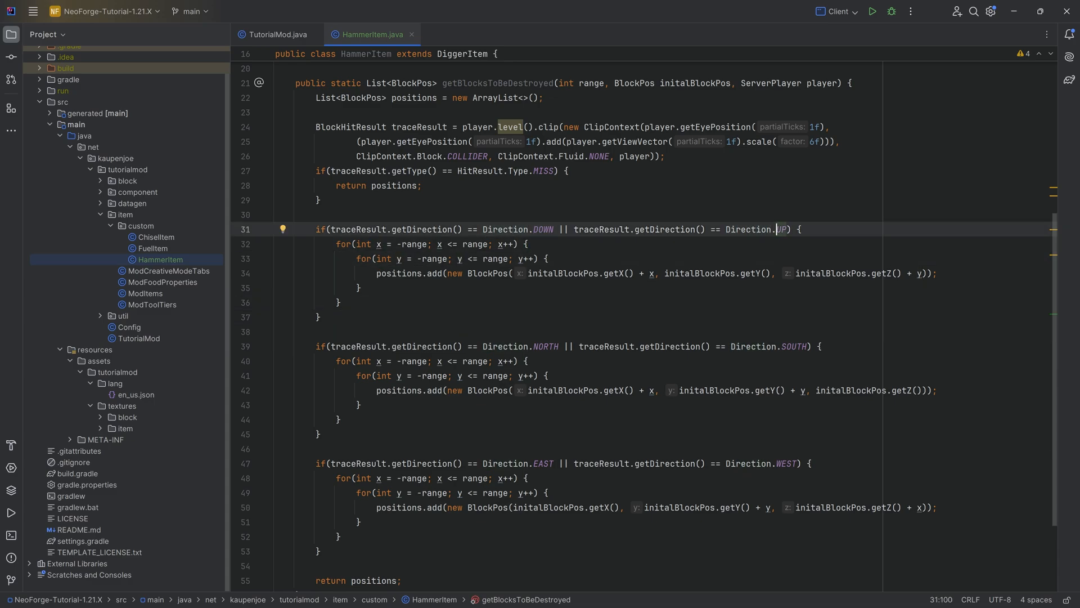
scroll(up, 3)
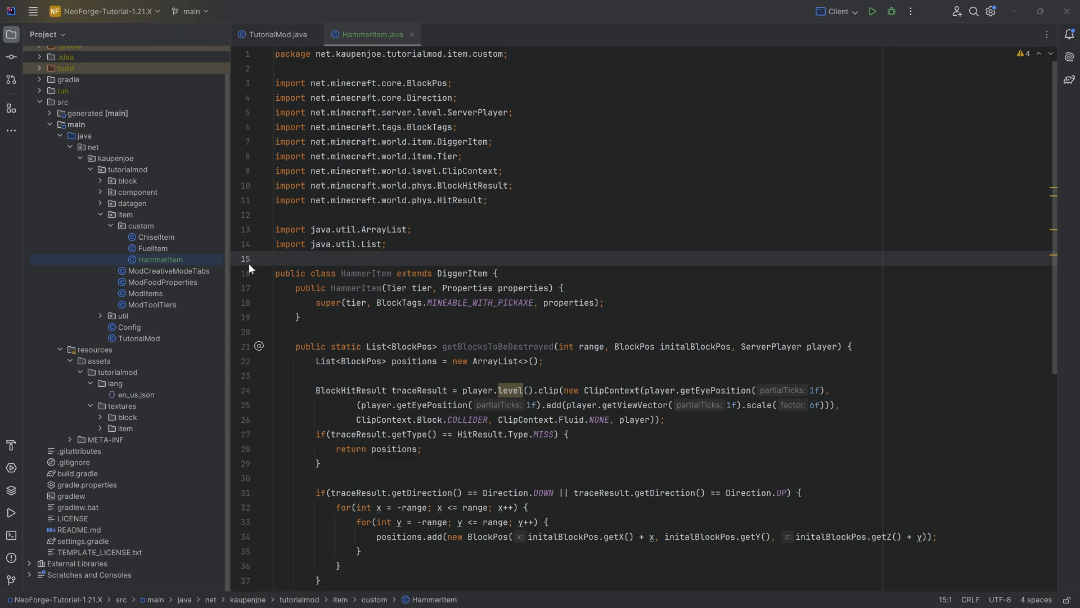
Step: Register bismuth_hammer in ModItems as a HammerItem with PickaxeItem.createAttributes(…, 7F, -3.5f)
click(145, 293)
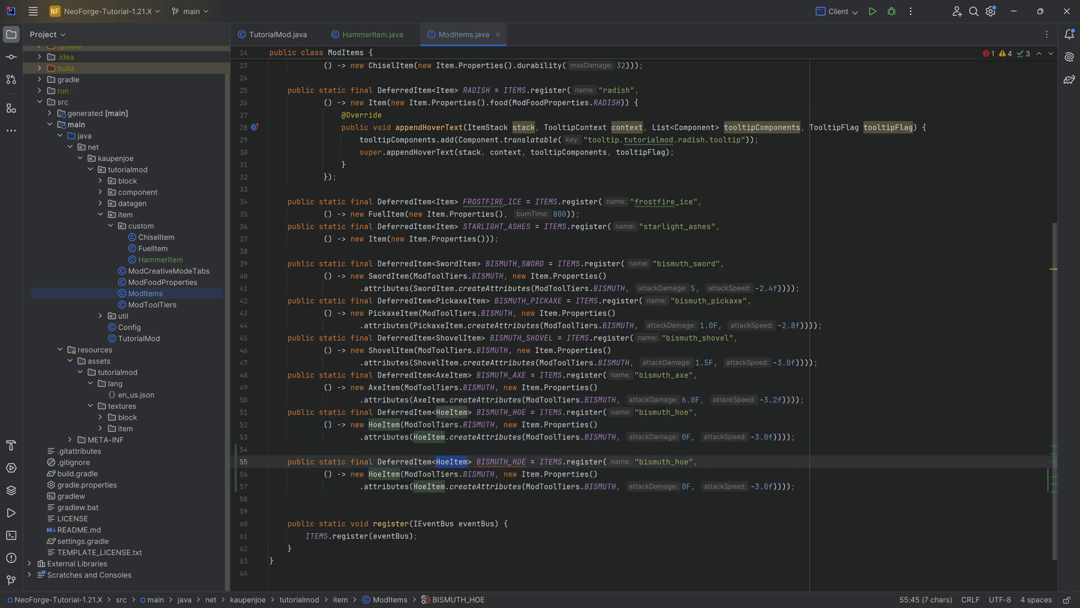
text(HammerItem)
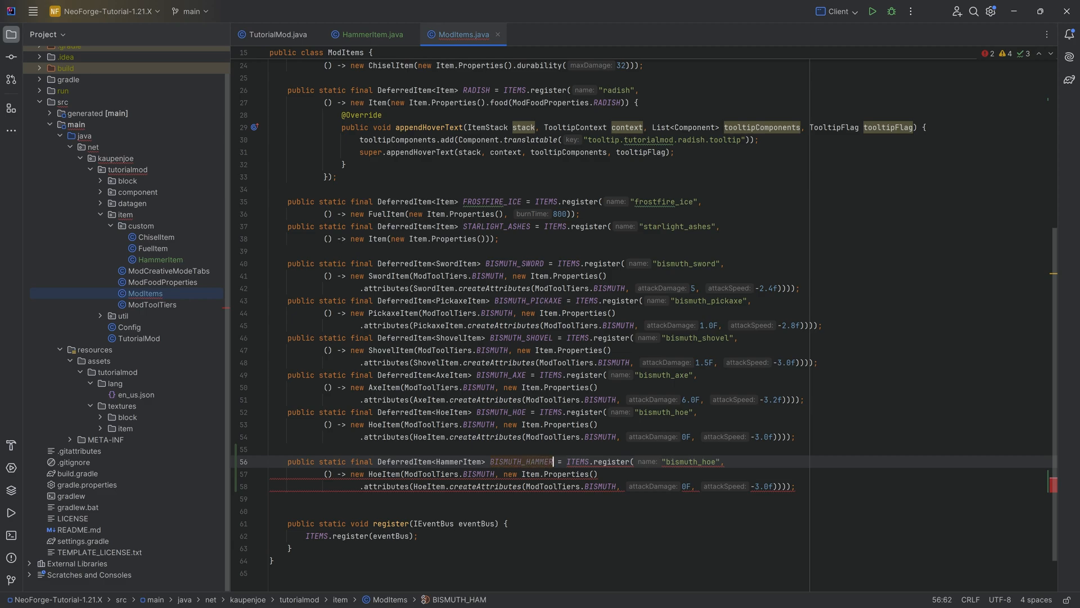
text(bismuth_hammer)
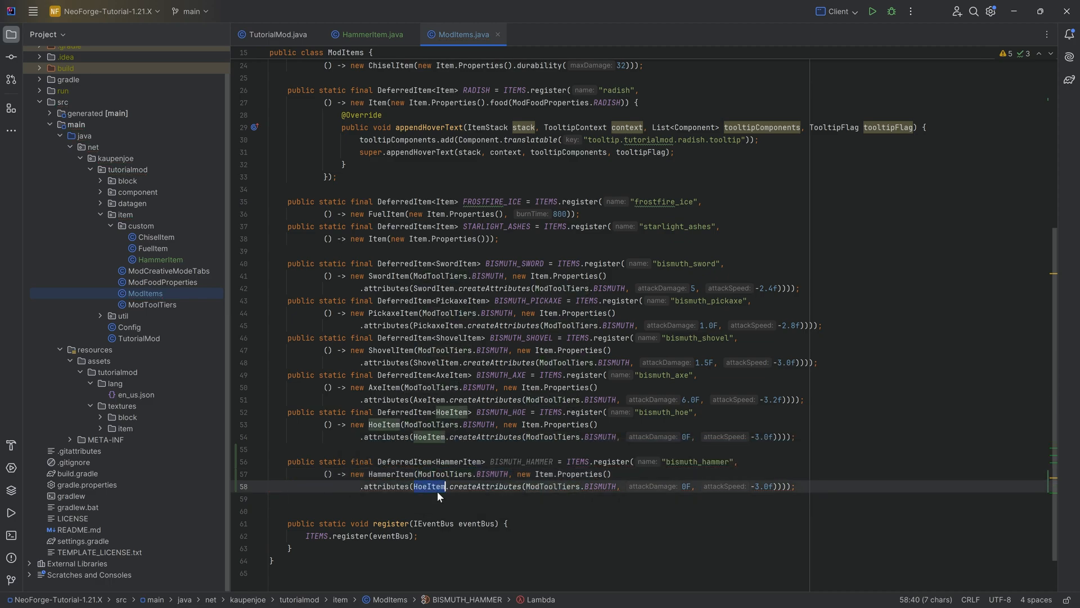
text(Pickax)
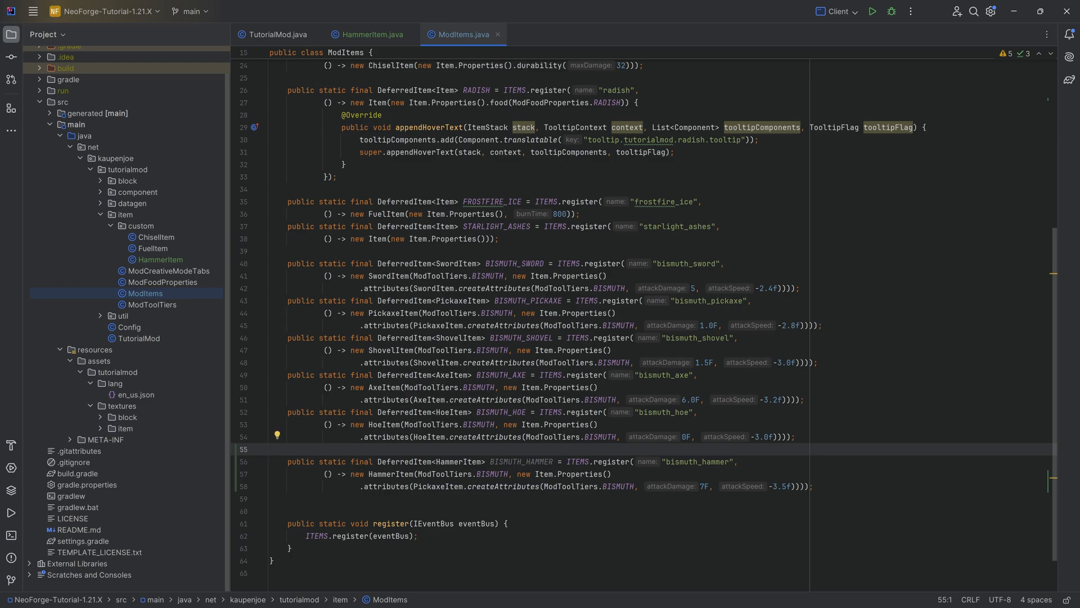
double_click(702, 446)
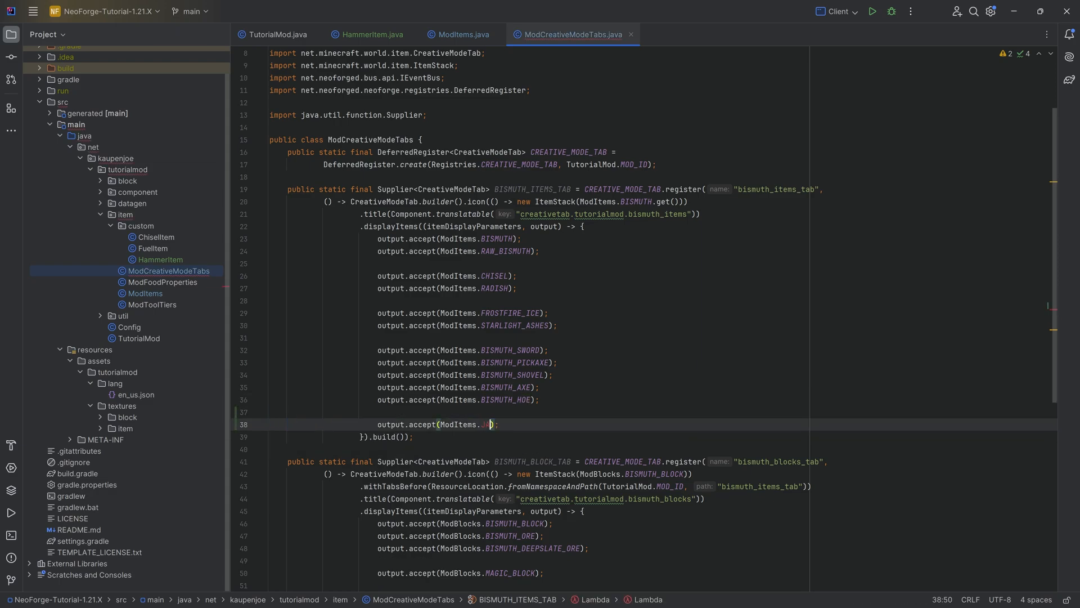
Step: Add BISMUTH_HAMMER to the creative tab and as a handheldItem in ModItemModelProvider
text(BISMUTH_HAMMER)
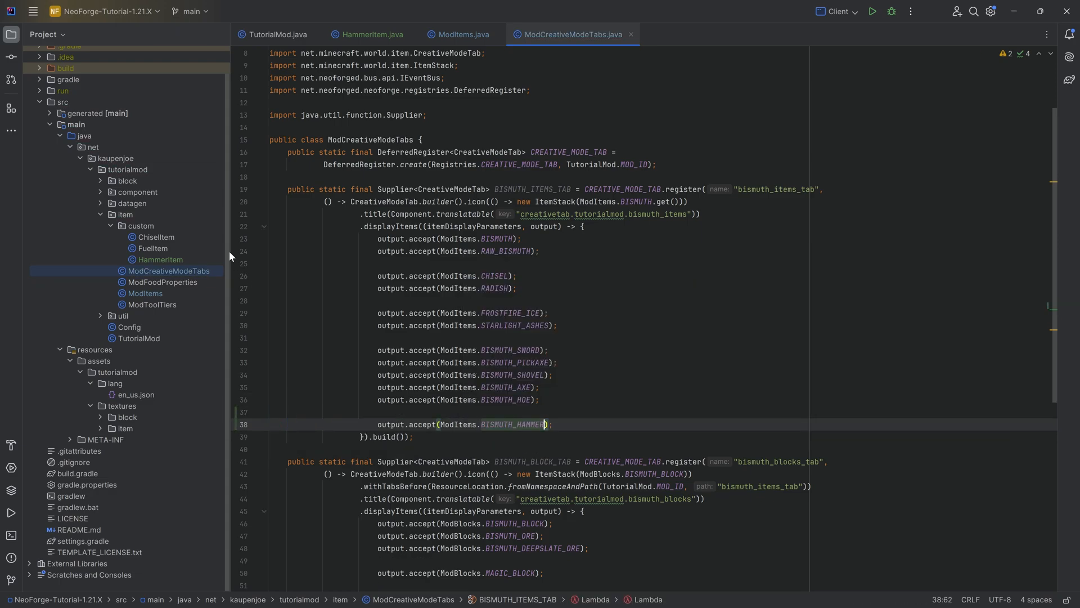
click(132, 202)
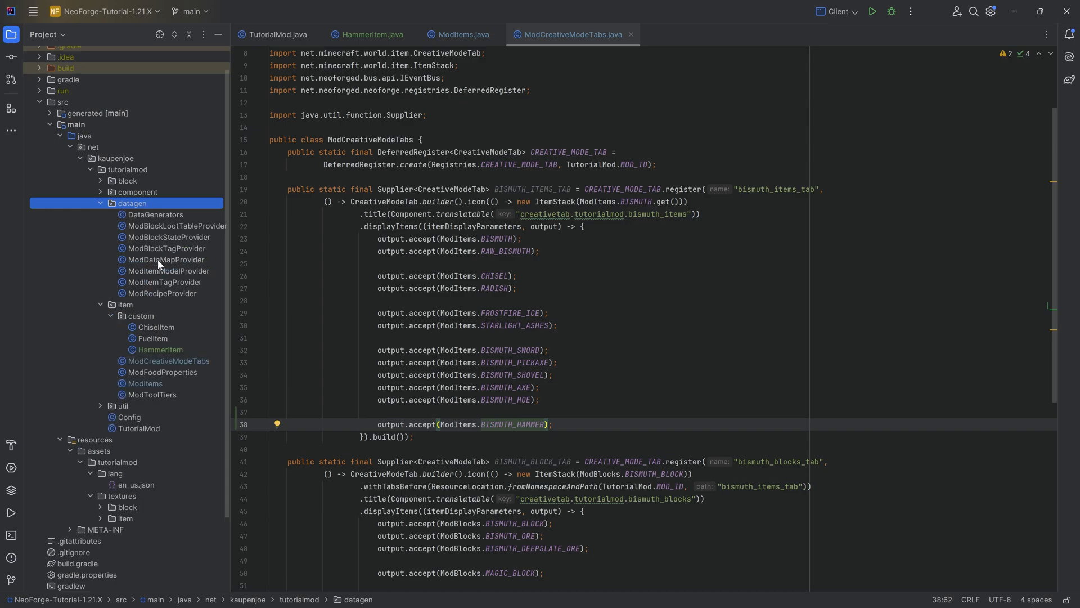
click(168, 272)
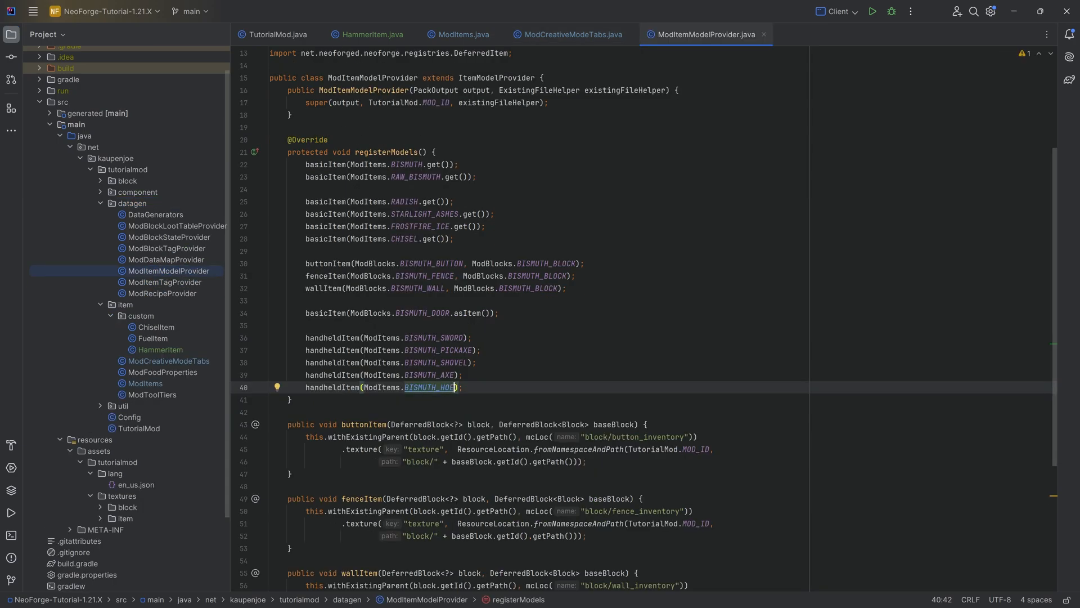
text(handheldItem(ModItems.HAM)
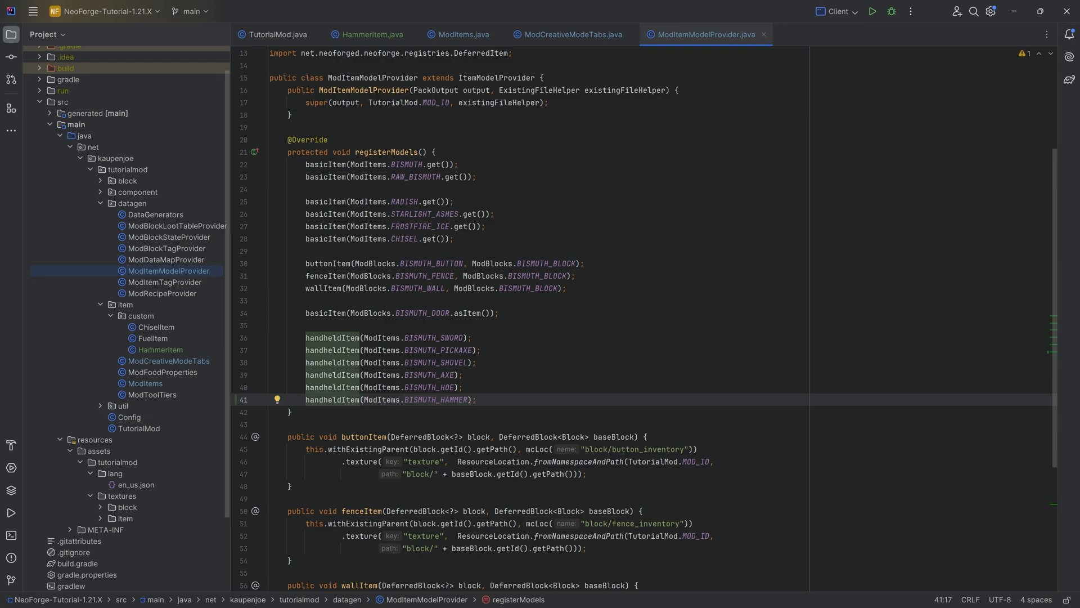
Step: Translate item.tutorialmod.bismuth_hammer as "Bismuth Hammer" in en_us.json
click(136, 486)
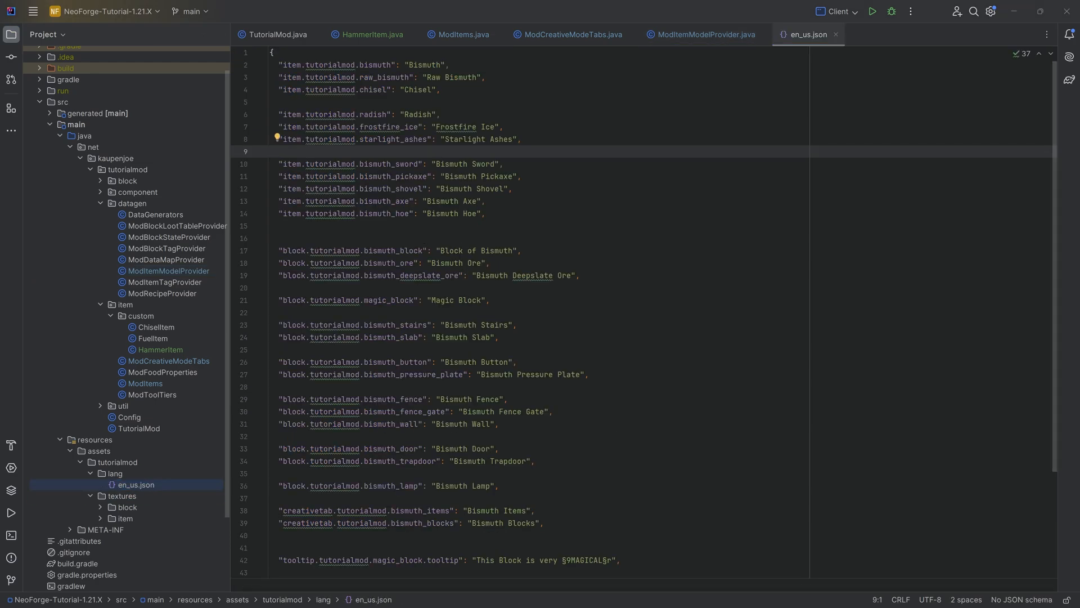
text("item.tutorialmod.bismuth_hammer": "Bismuth Hammer",)
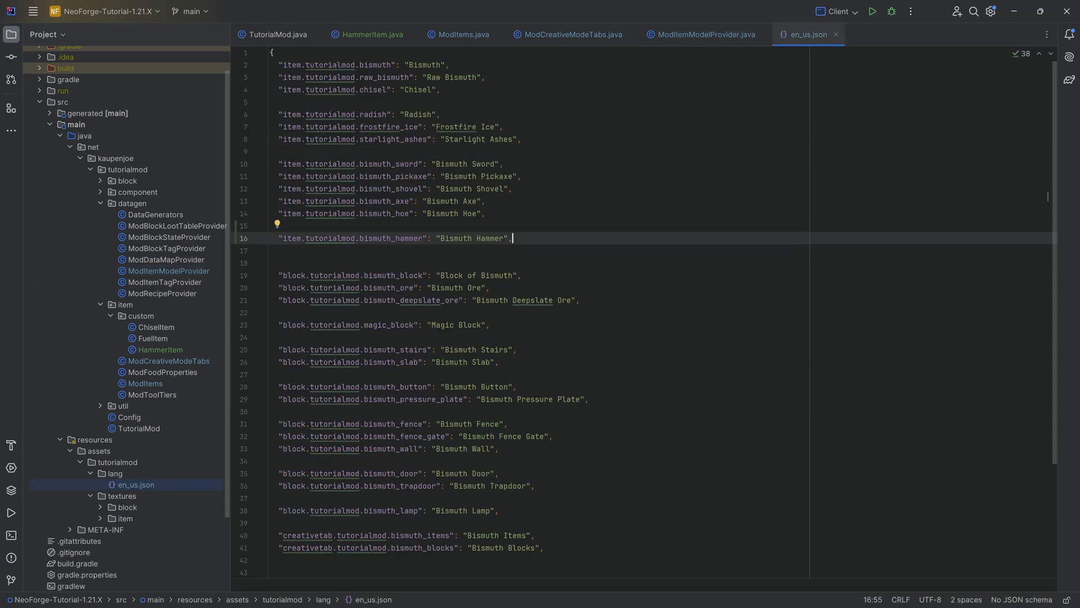
scroll(down, 3)
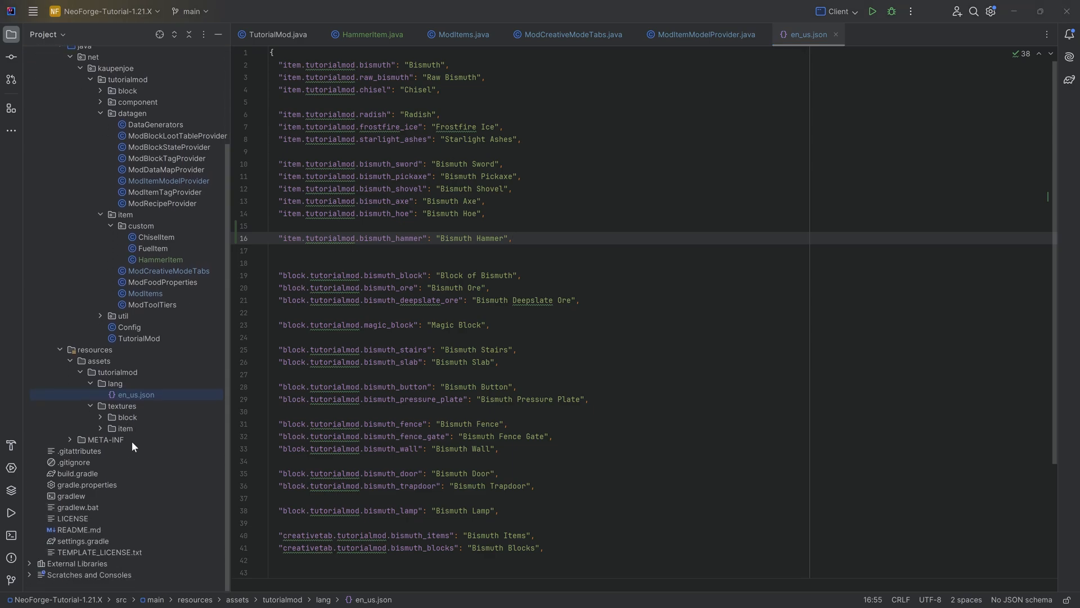
Step: Check the item textures folder, close the extra Java tabs and select the tutorialmod package
click(125, 427)
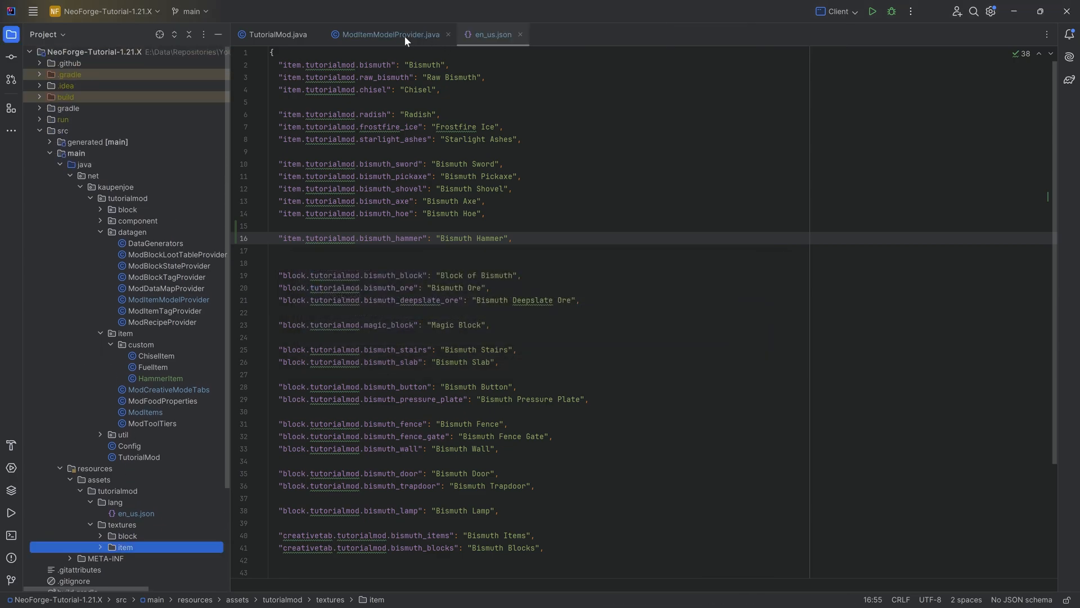
click(449, 35)
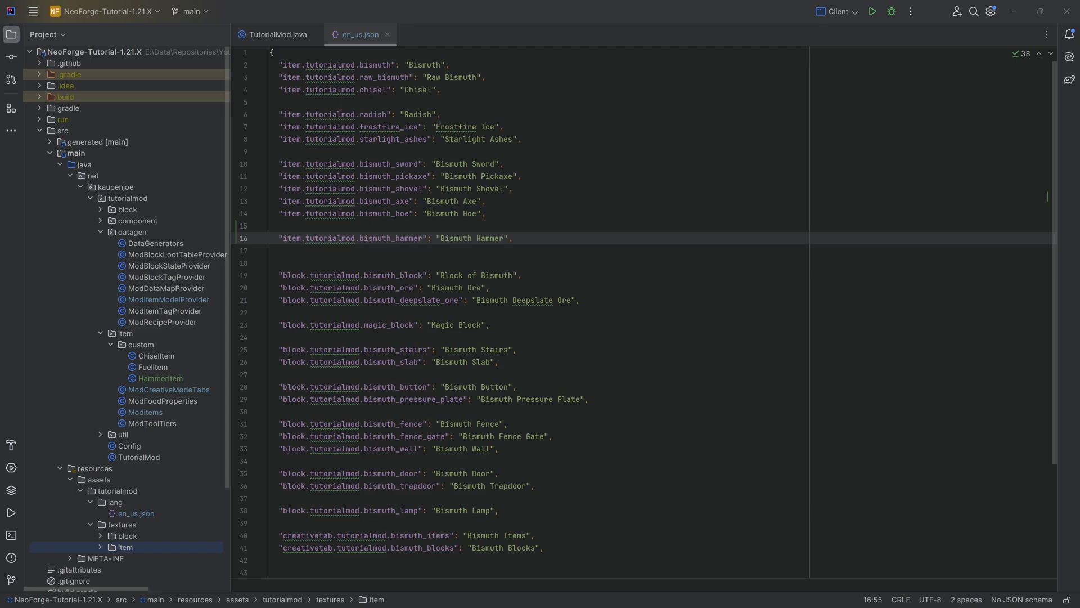
click(127, 200)
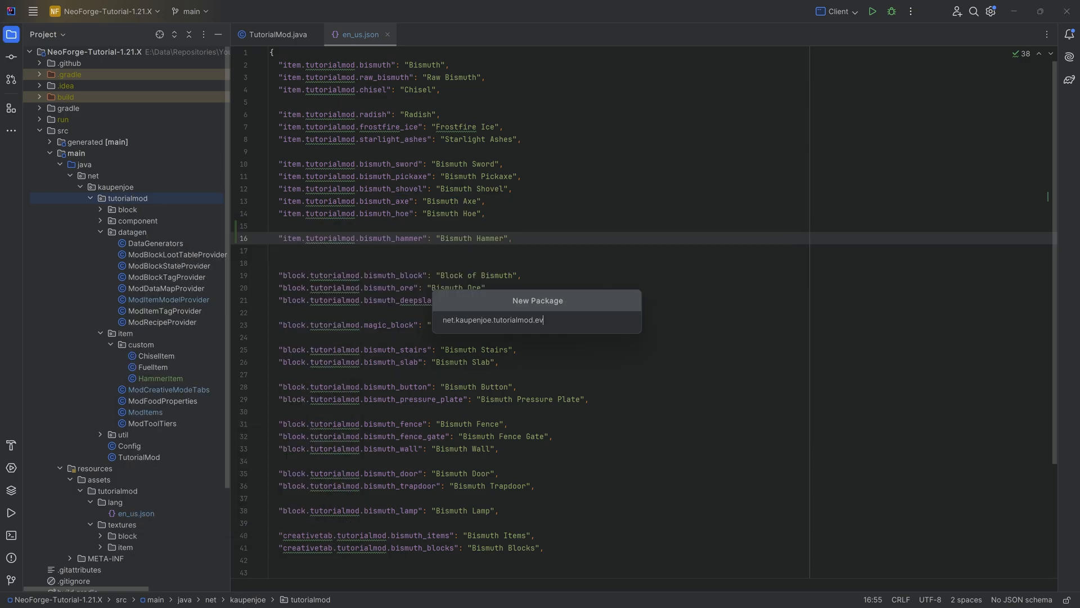
Step: Create the event package's ModEvents class and add it to Git
key(Enter)
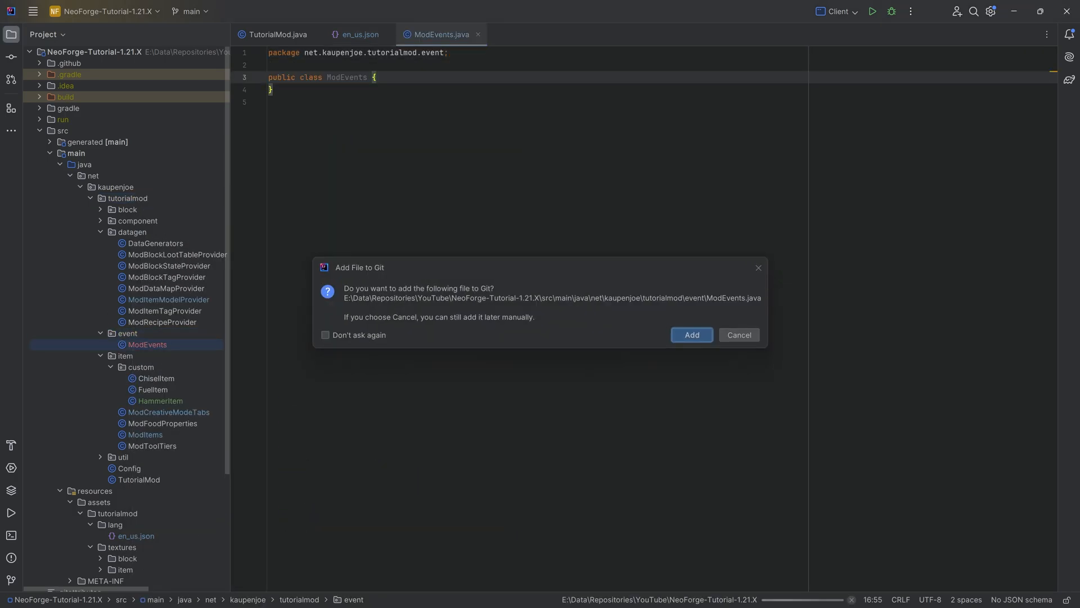
click(690, 335)
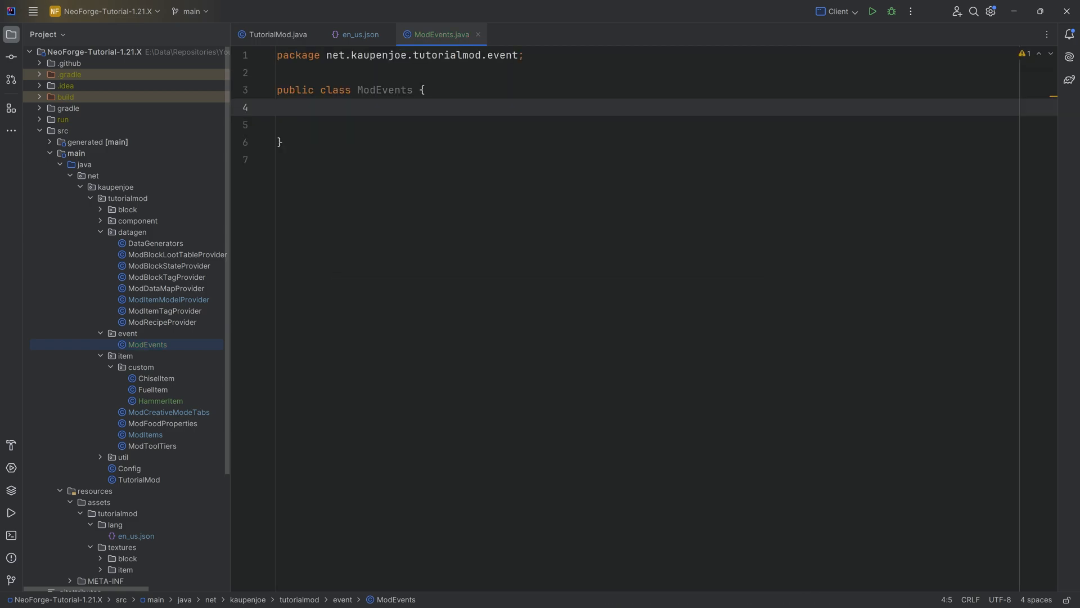
click(282, 72)
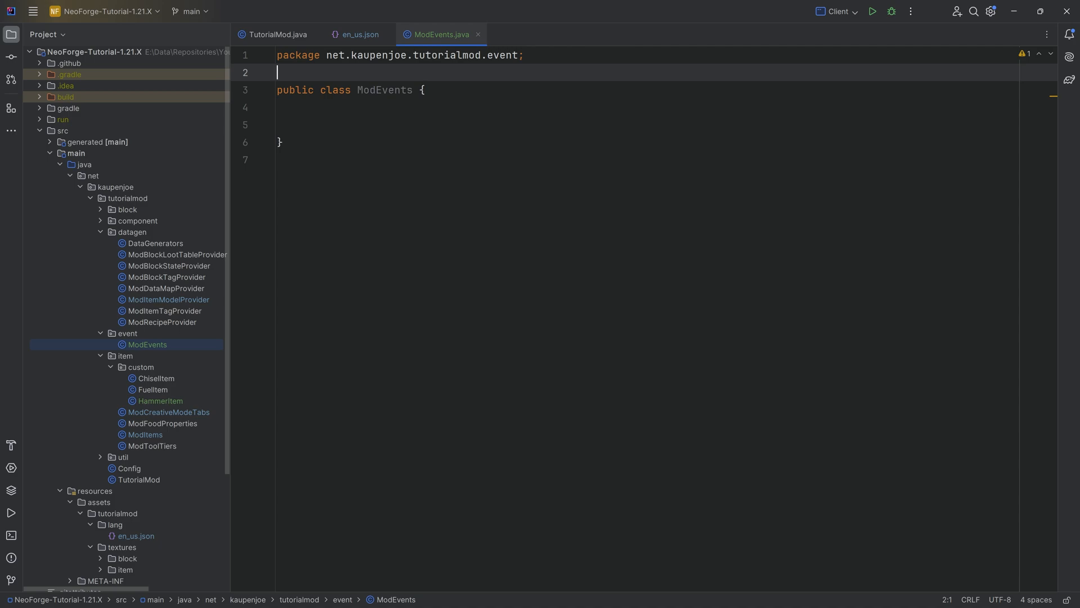
key(enter)
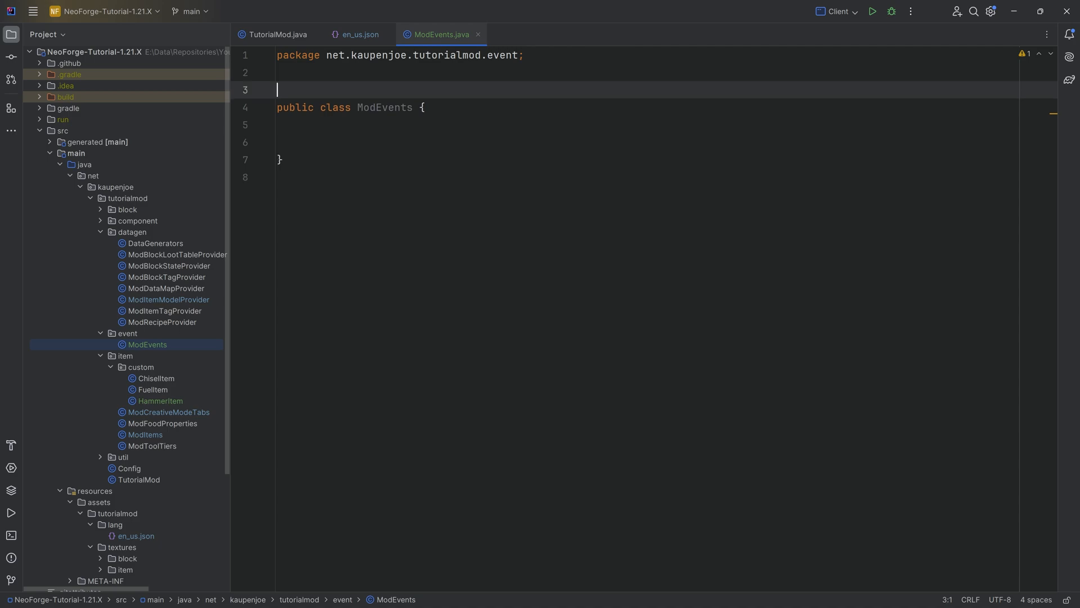
text(@E)
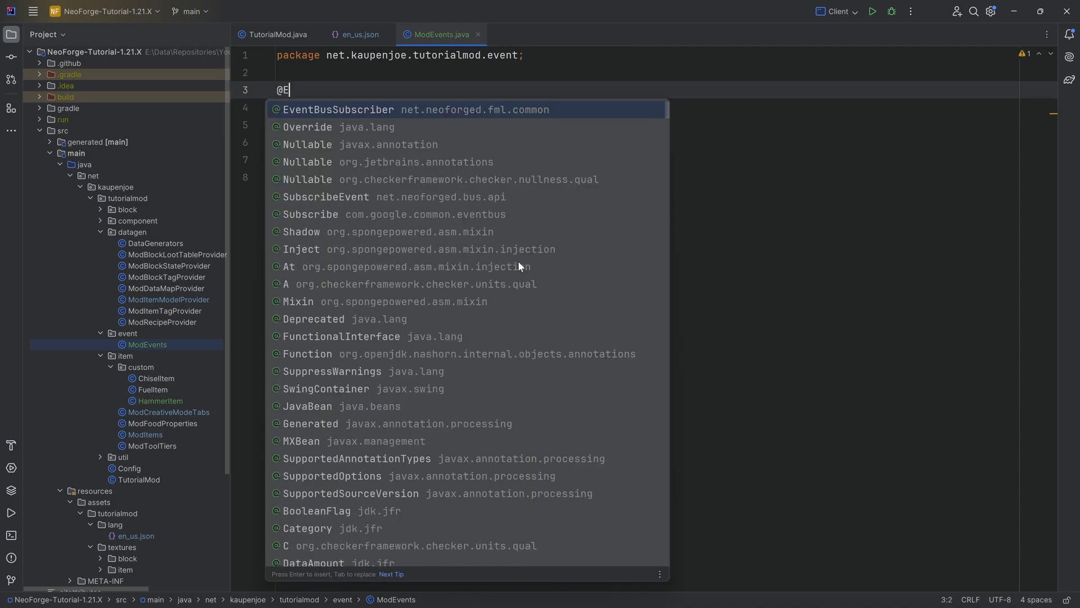
click(338, 109)
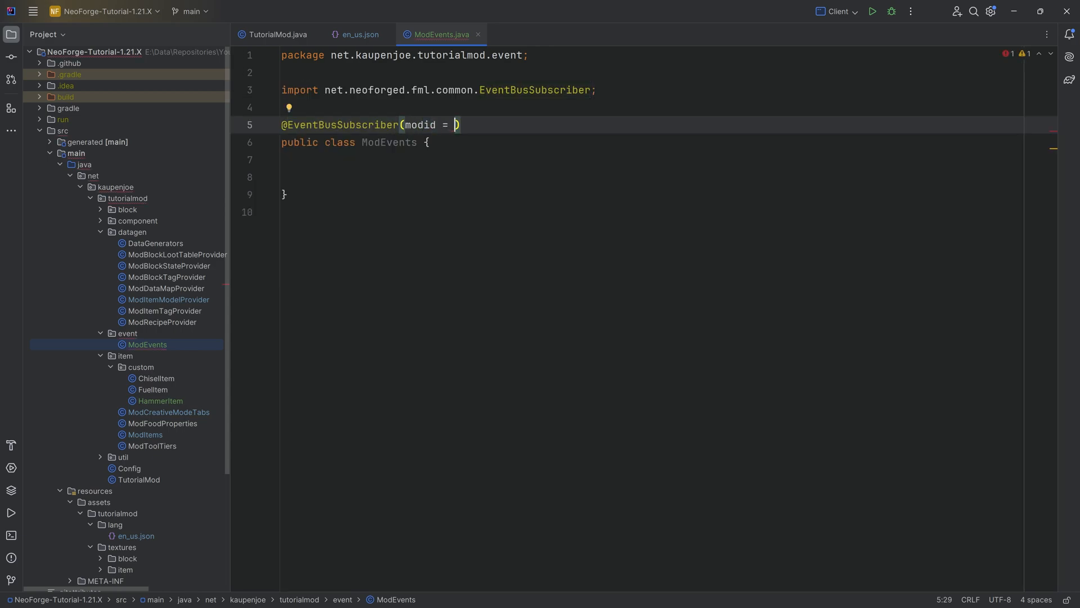
text(TutorialMod.MOD_ID)
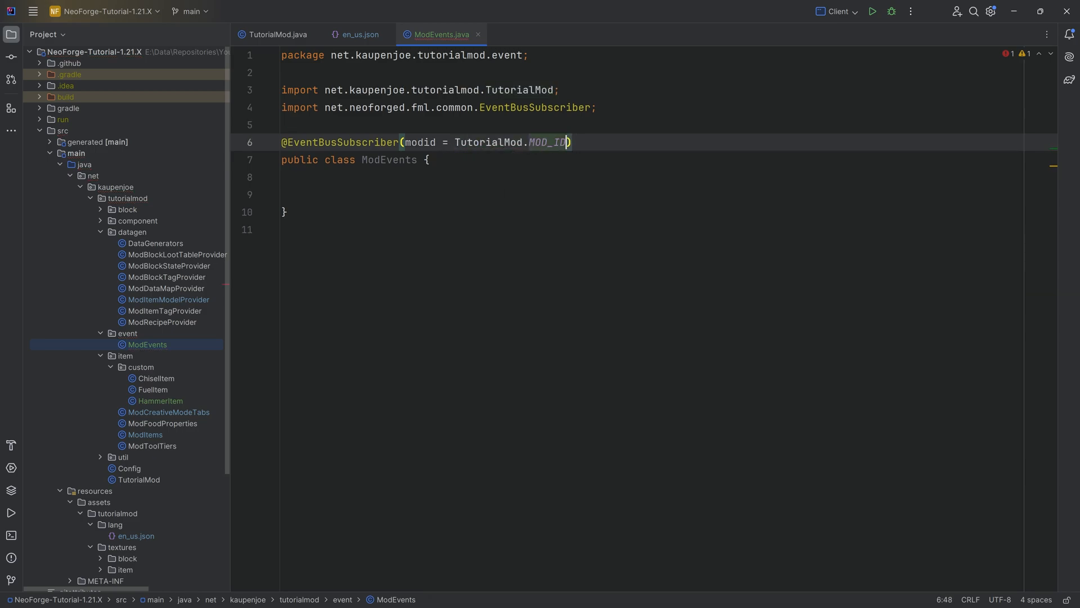
text(, bus =)
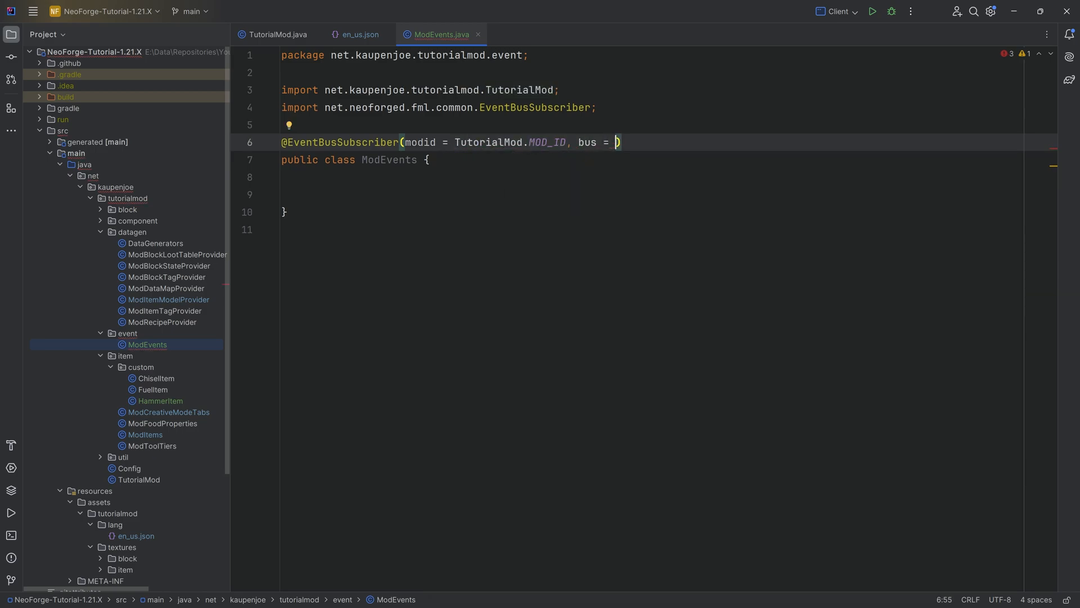
text(EventBusSubscriber.Bus.GAME)
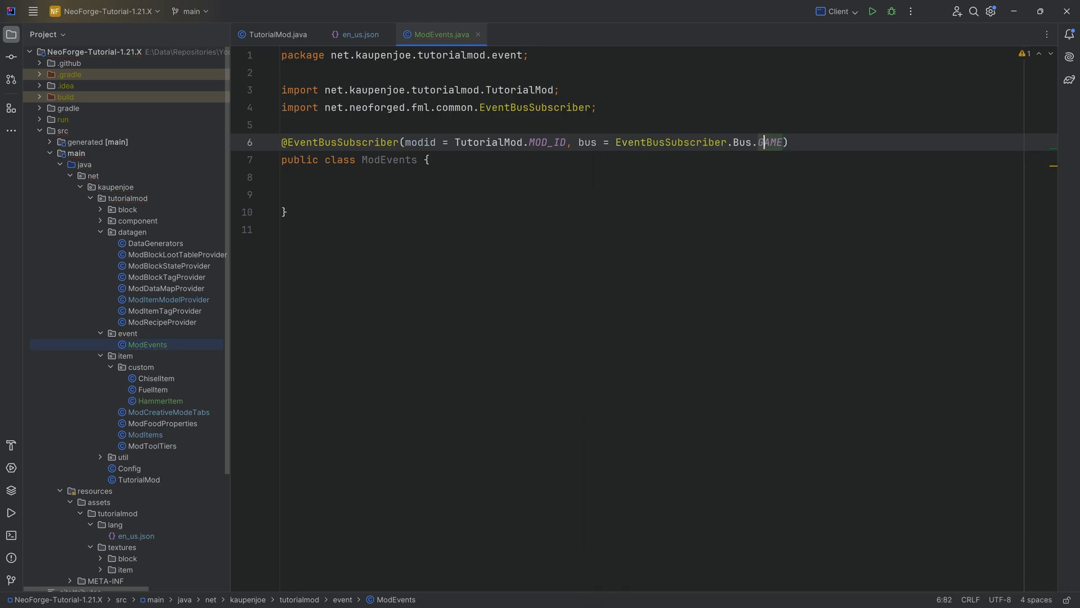
click(306, 177)
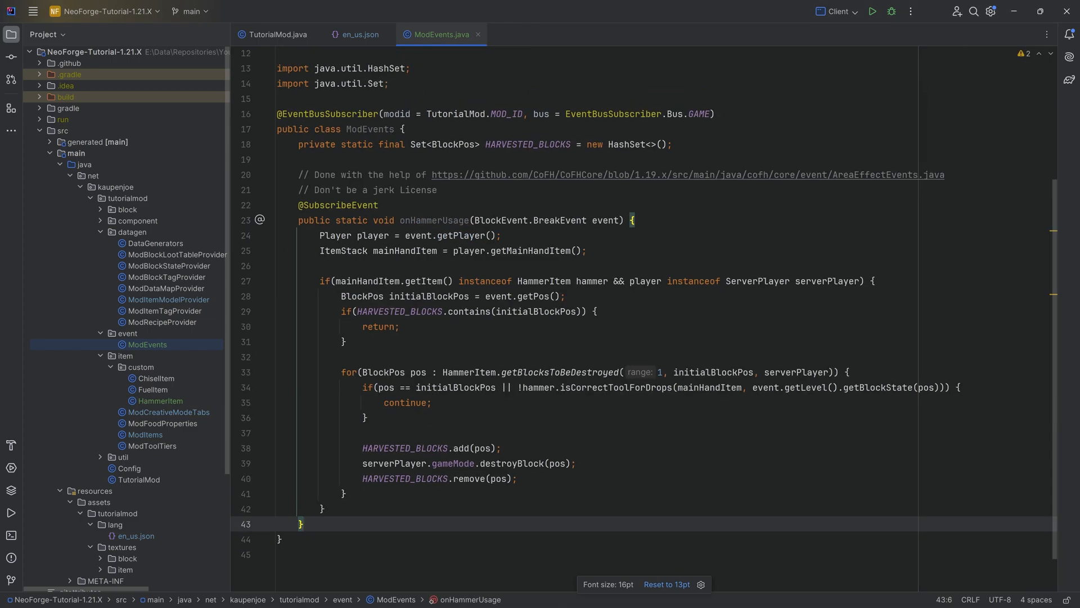
click(378, 205)
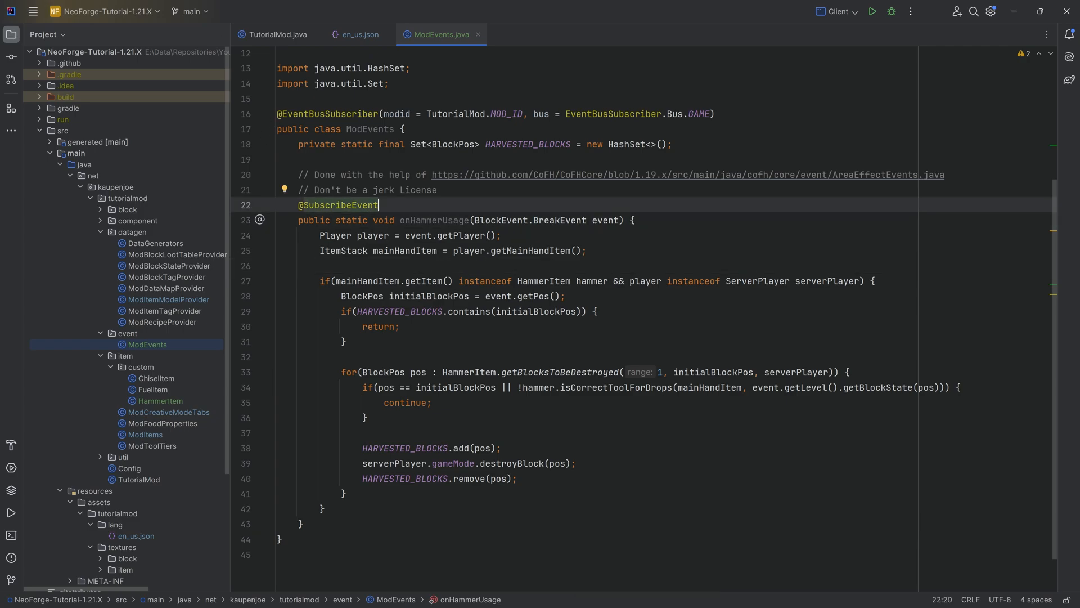
click(370, 129)
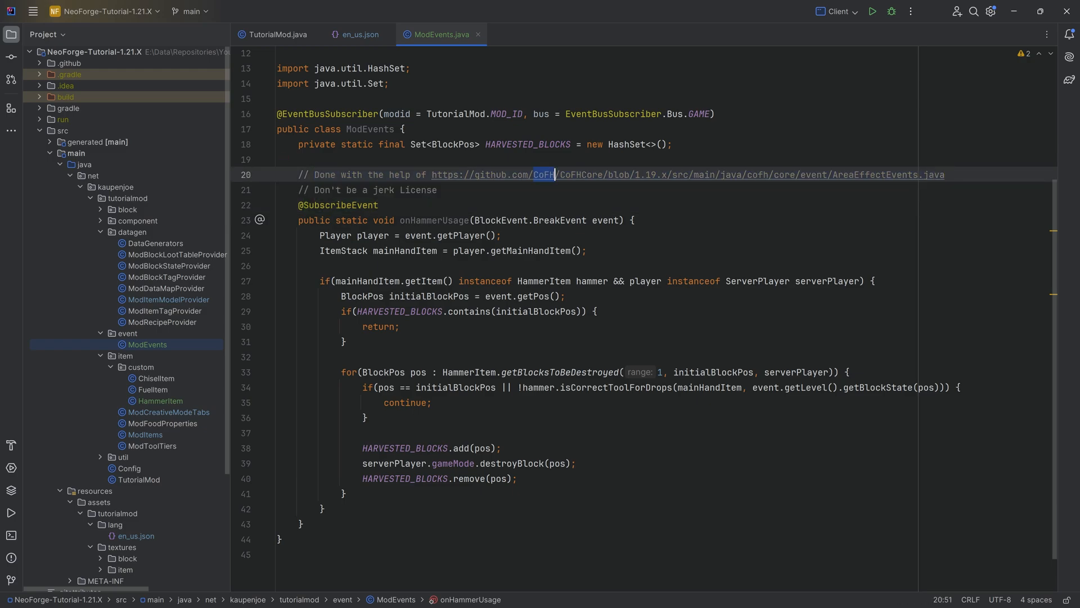
double_click(875, 174)
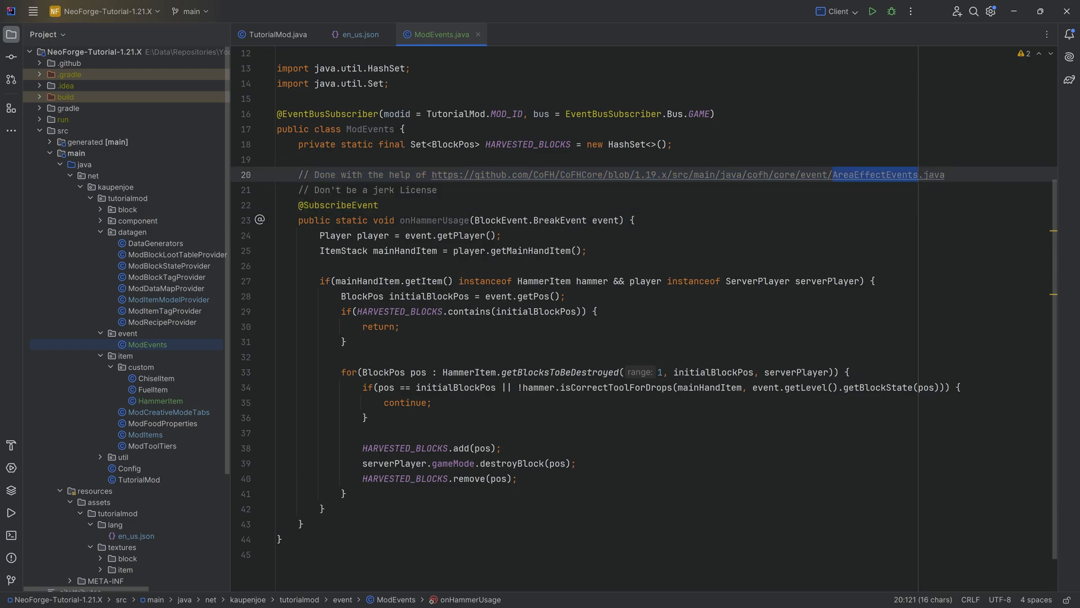
click(438, 189)
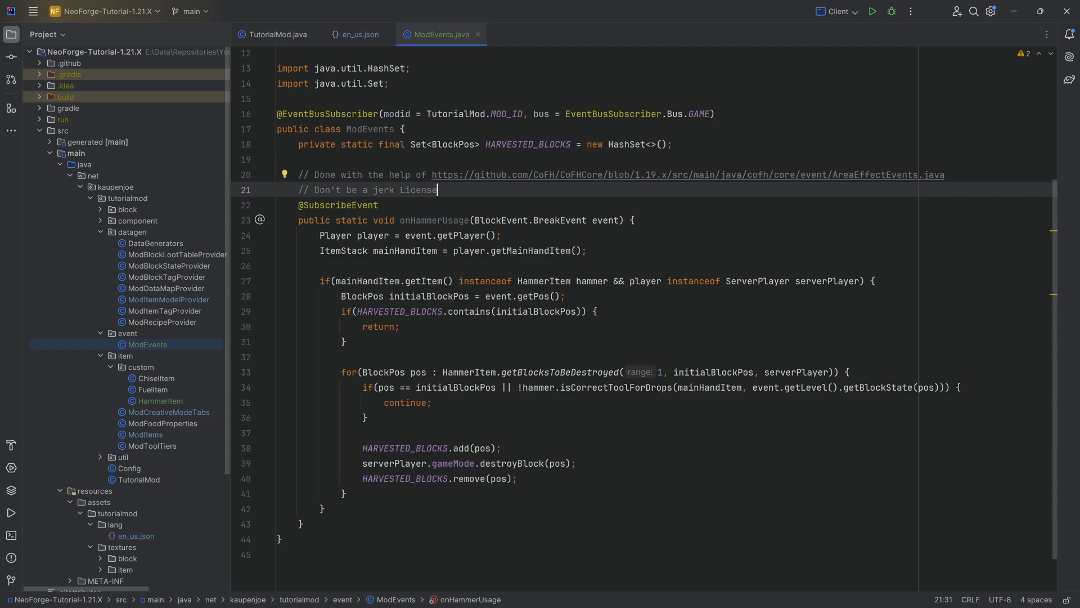
click(585, 250)
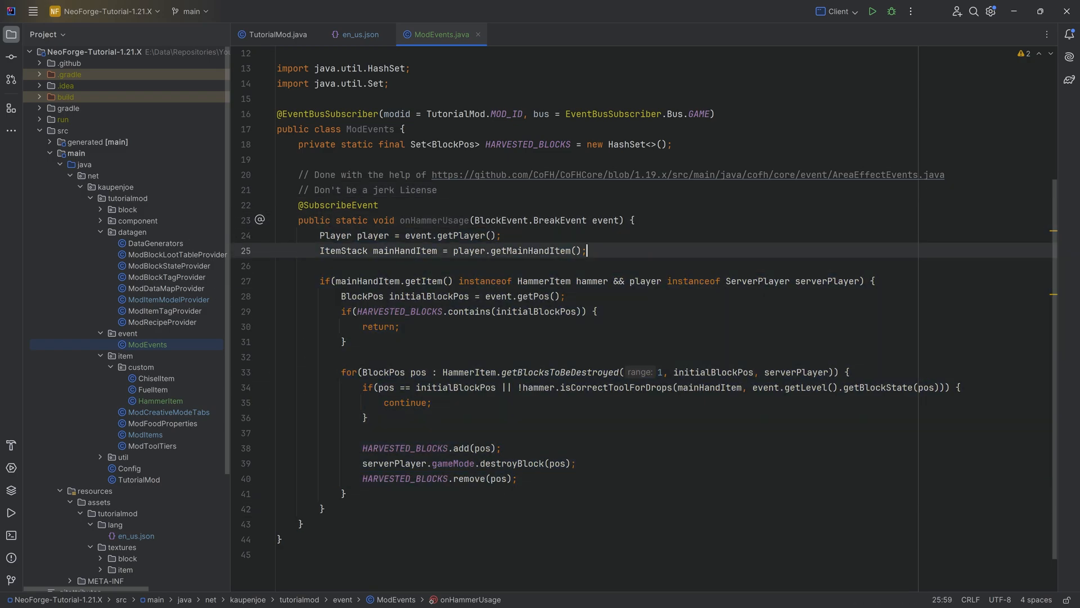
click(643, 175)
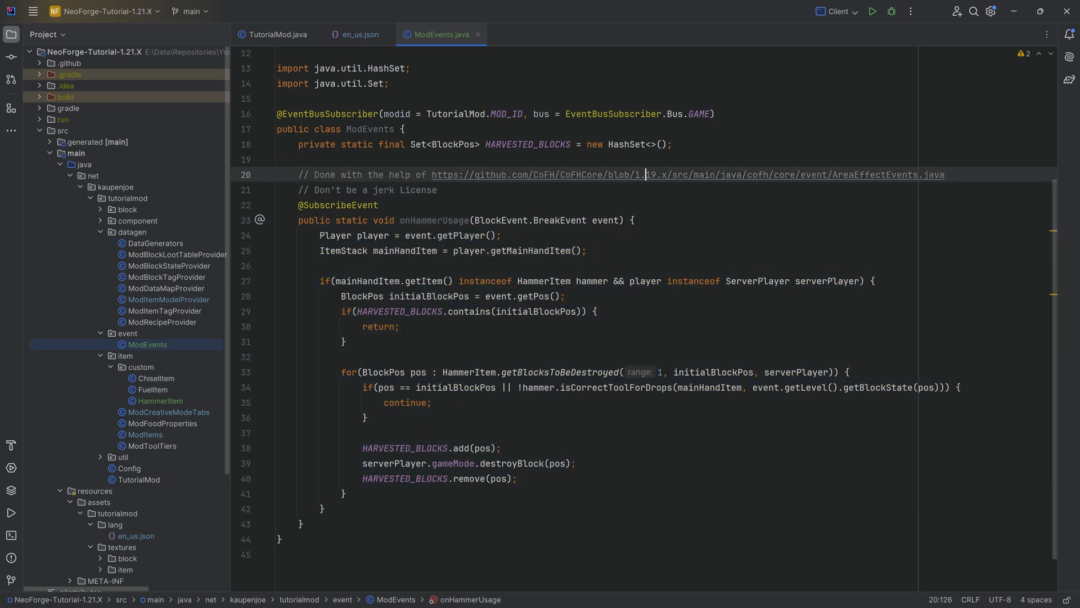
double_click(632, 174)
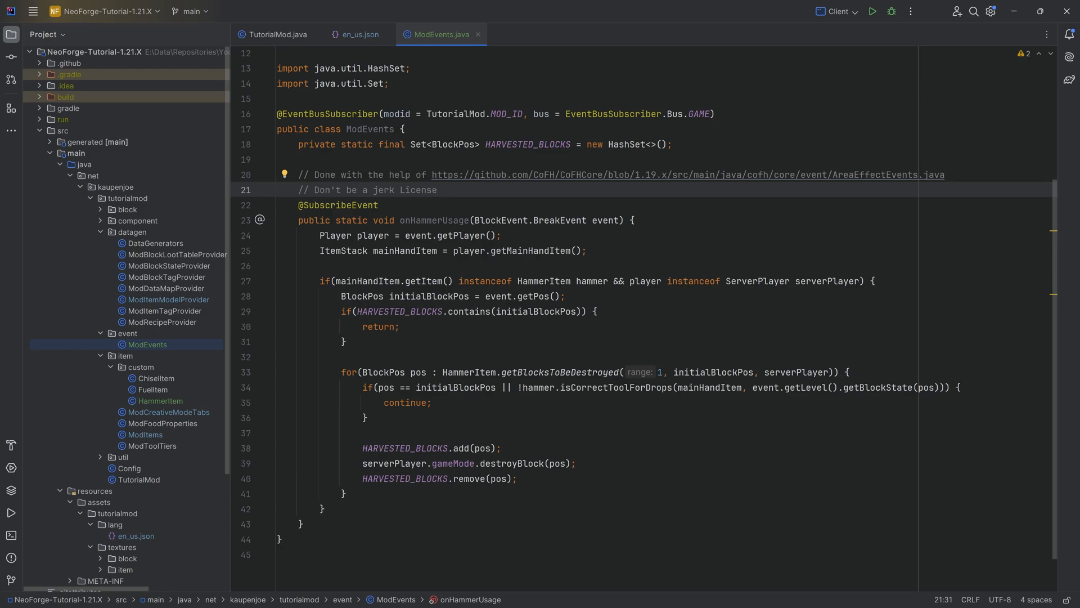
Step: Walk through the BreakEvent parameter, held-item and server-player checks and initialBlockPos usages
double_click(433, 222)
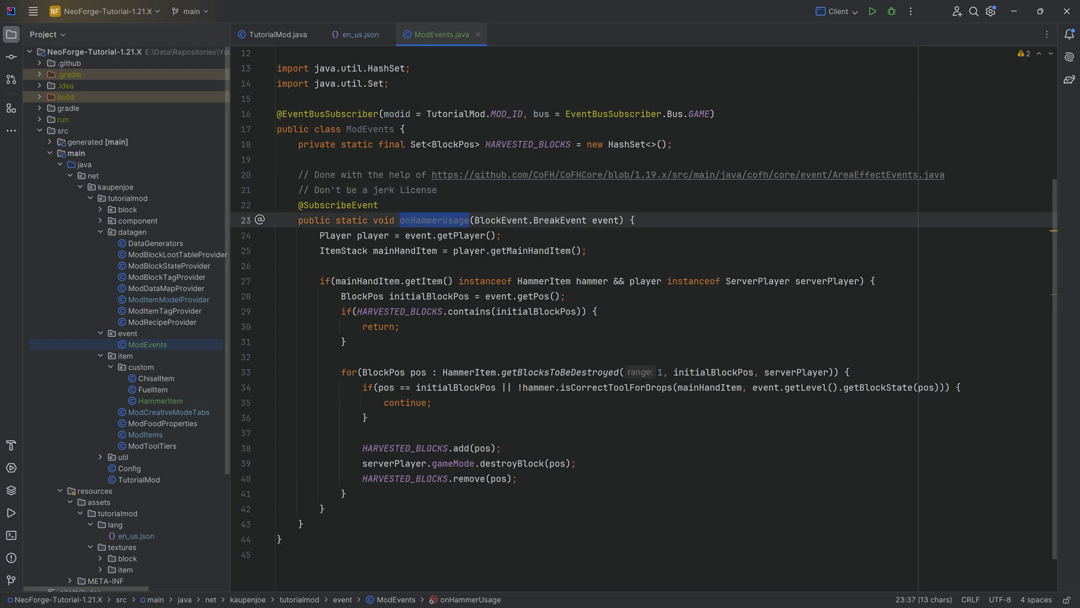
scroll(up, 3)
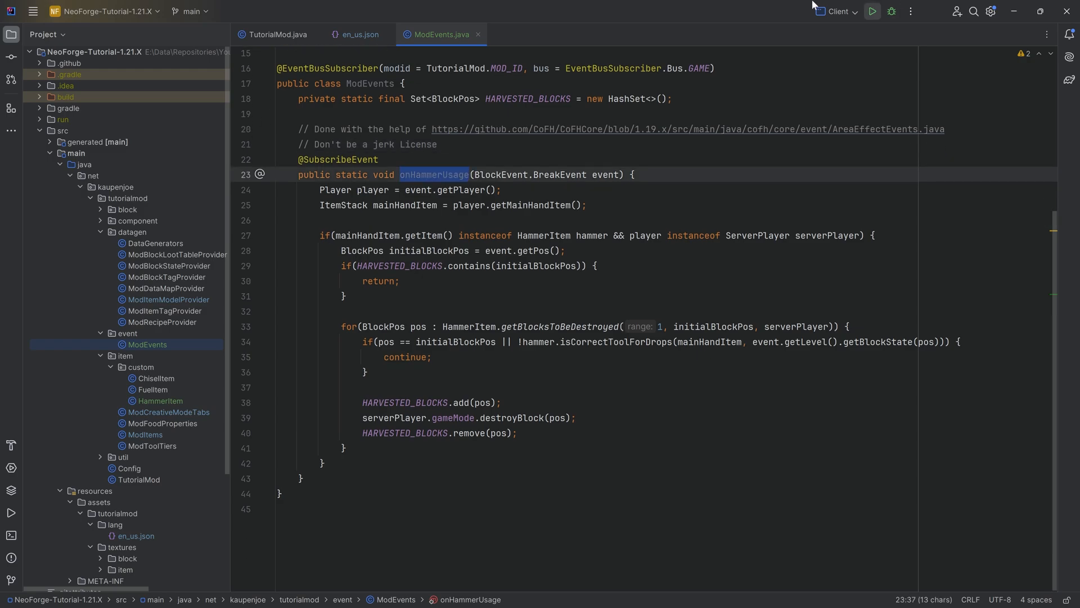
click(278, 220)
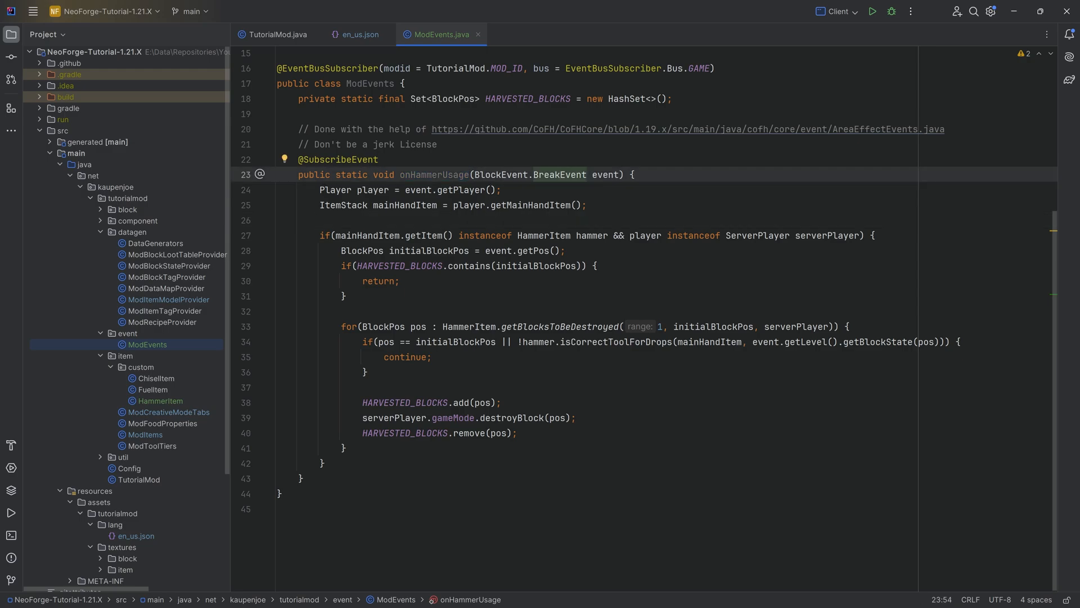
click(411, 235)
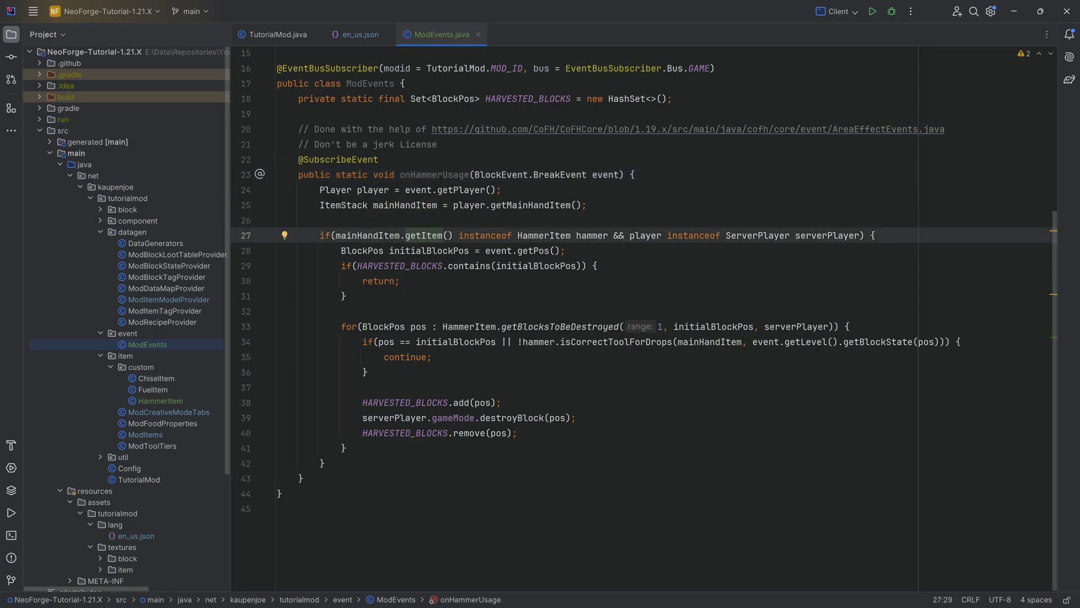
click(544, 235)
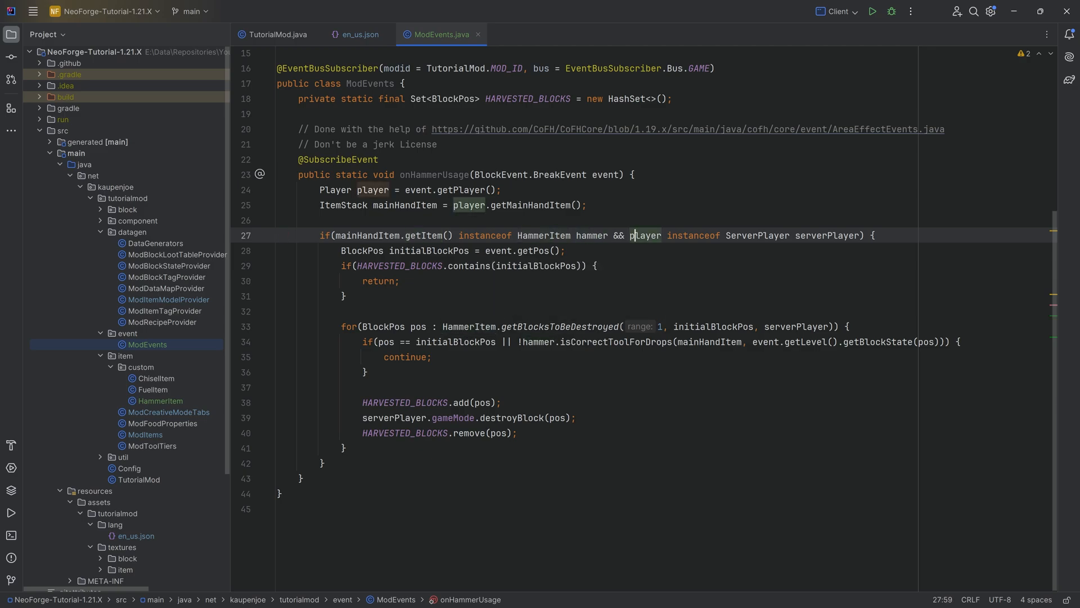
click(817, 235)
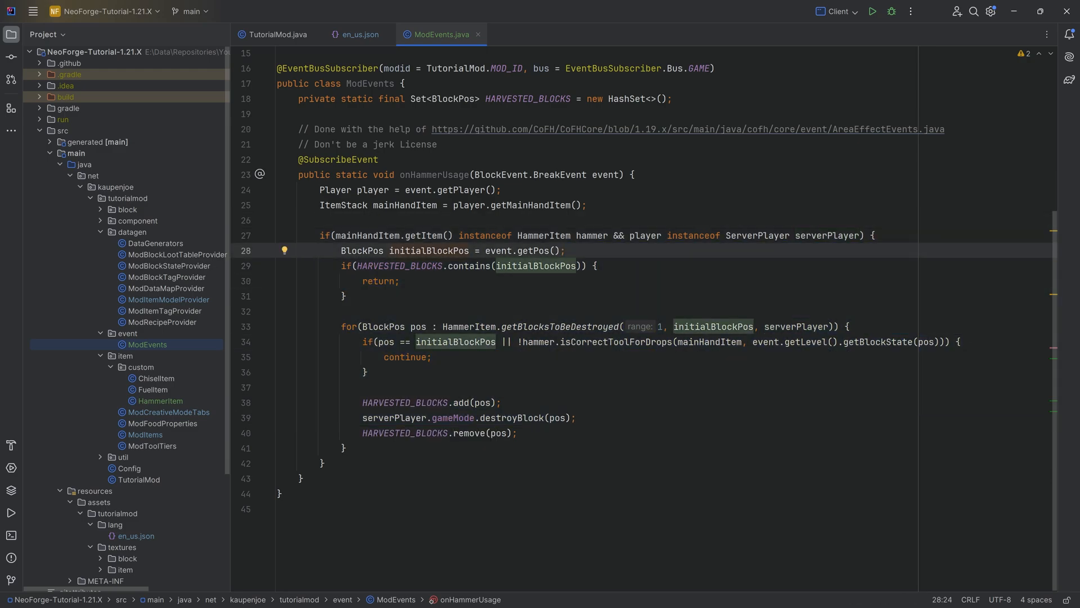
double_click(429, 254)
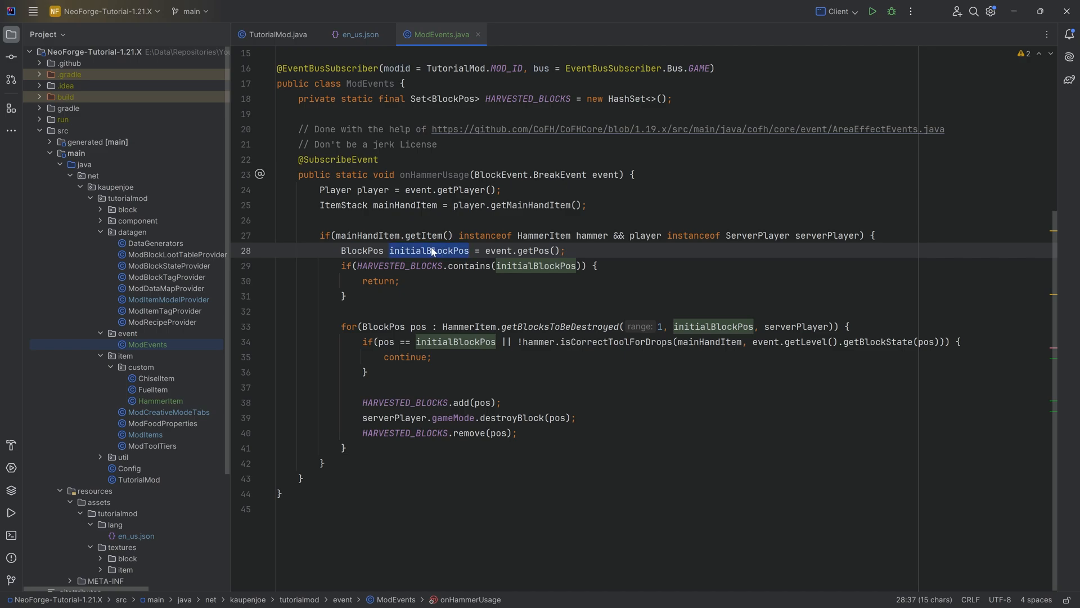
click(431, 250)
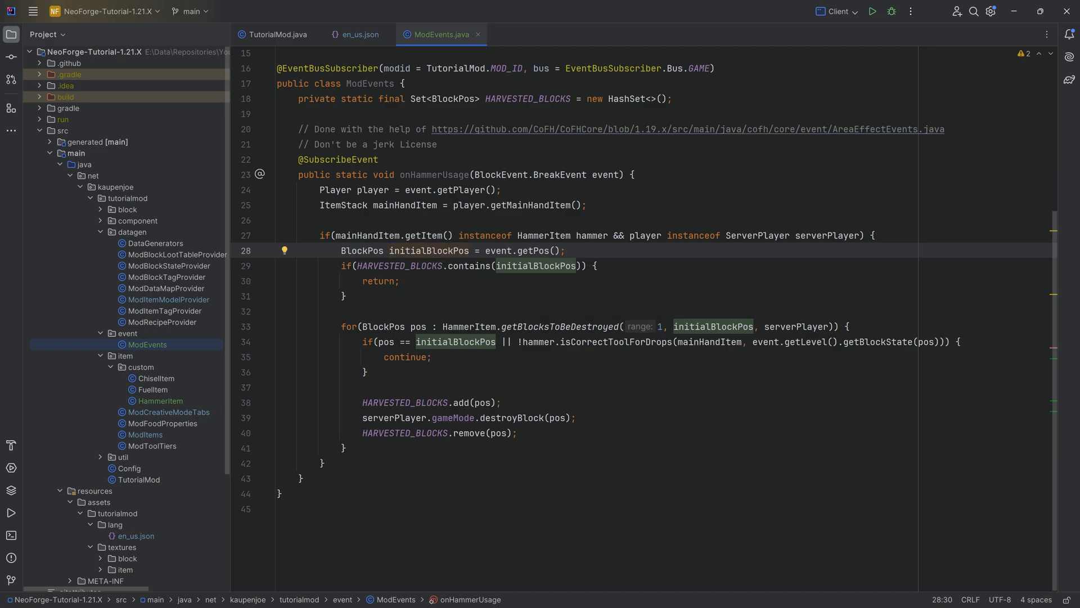
Step: Review the harvested check and early return, then place the caret before the block-destroying loop
click(420, 99)
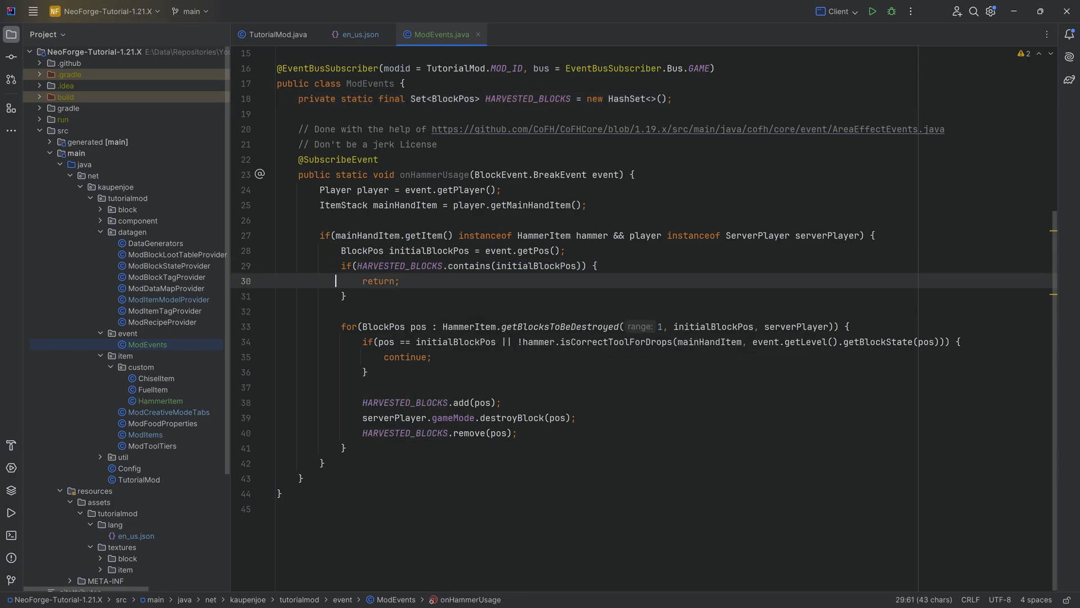
click(399, 280)
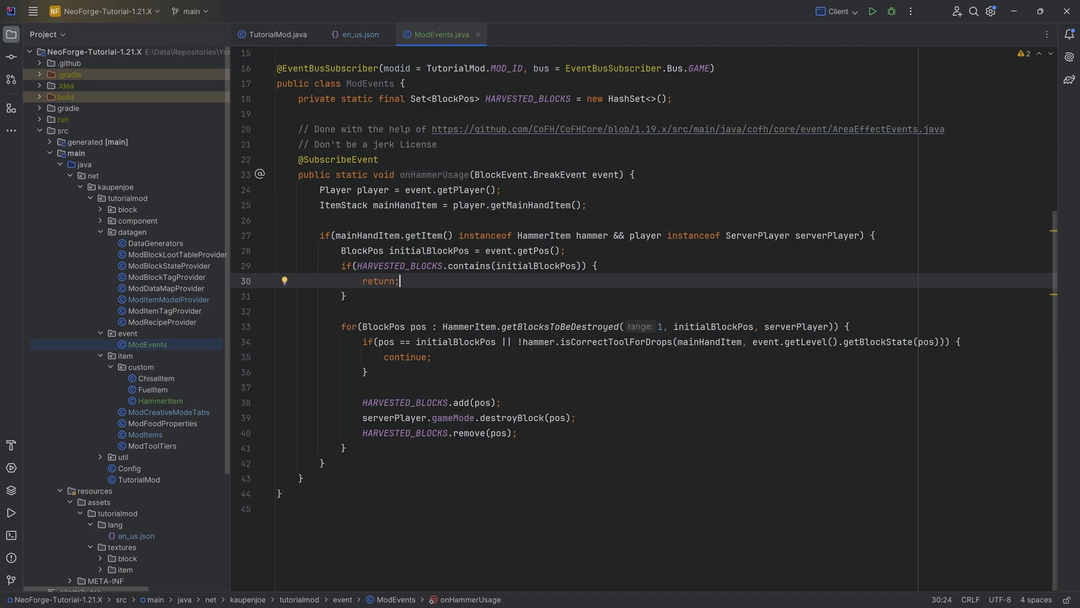
click(372, 250)
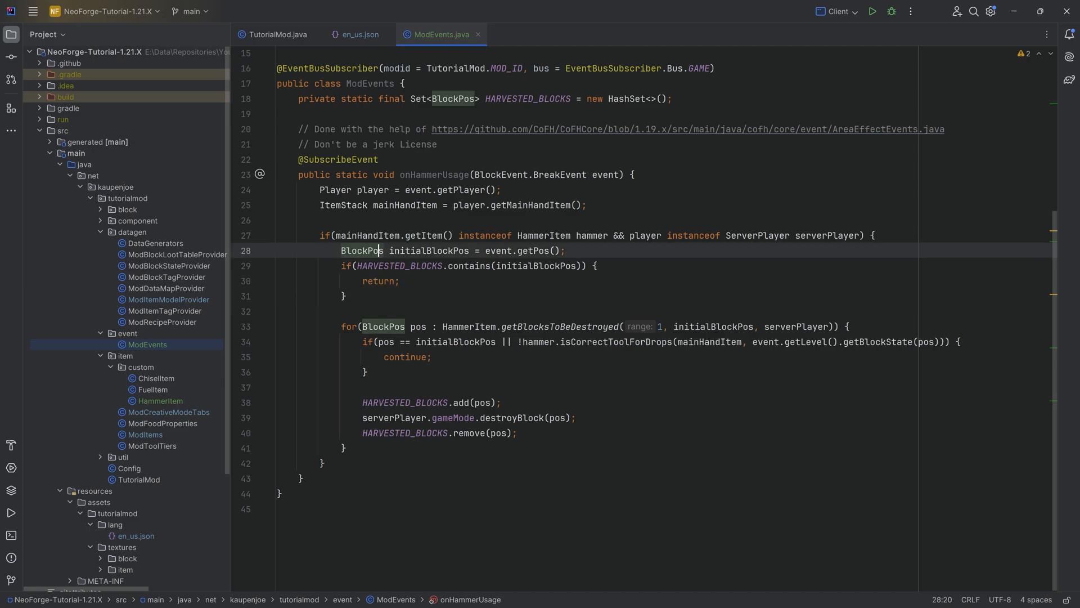
click(413, 327)
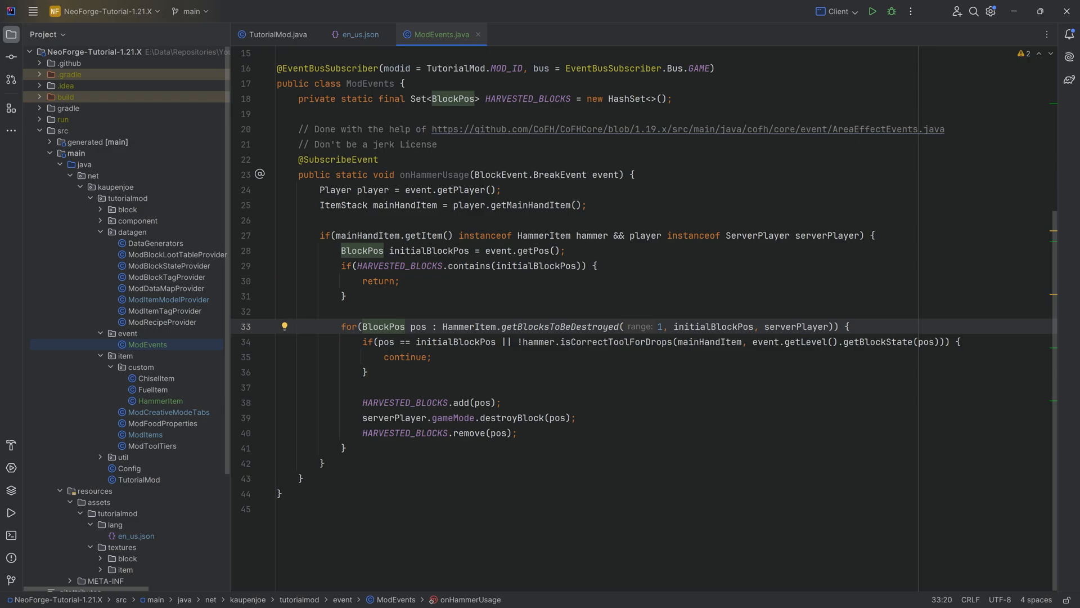
click(544, 326)
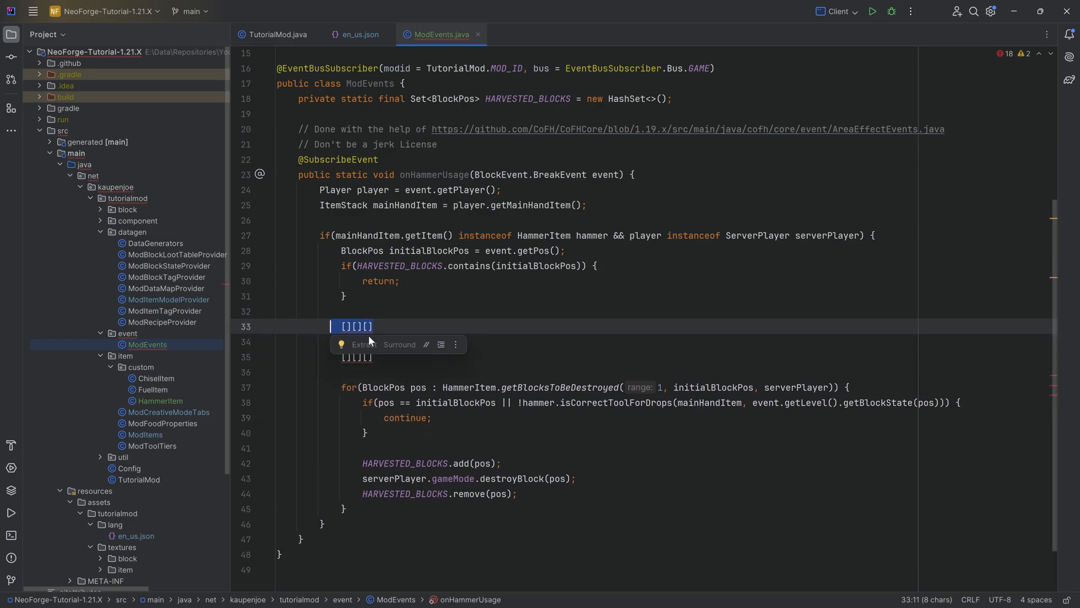
key(Delete)
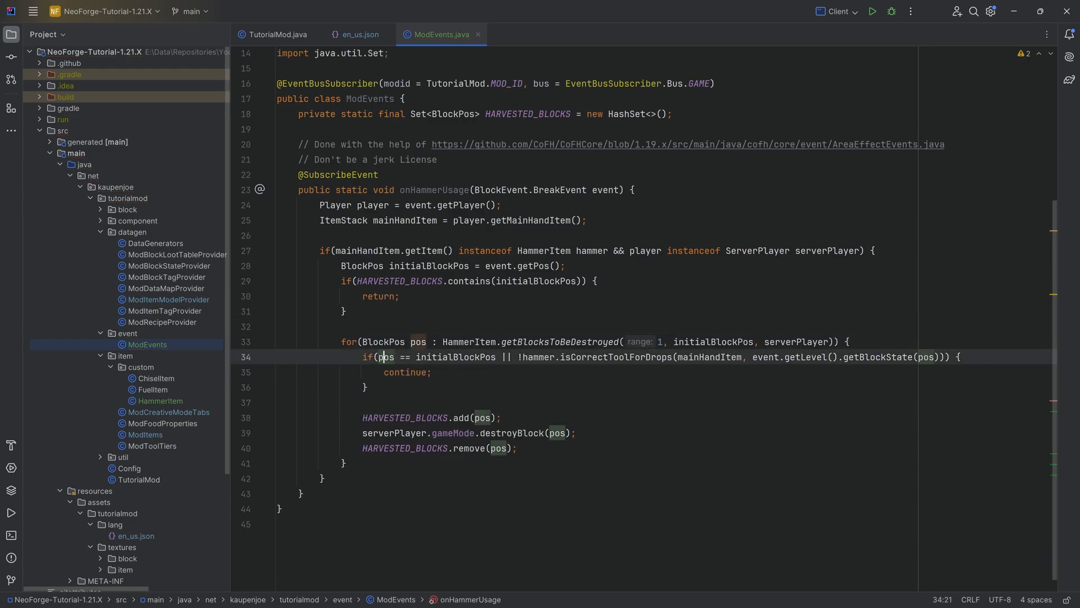
double_click(384, 358)
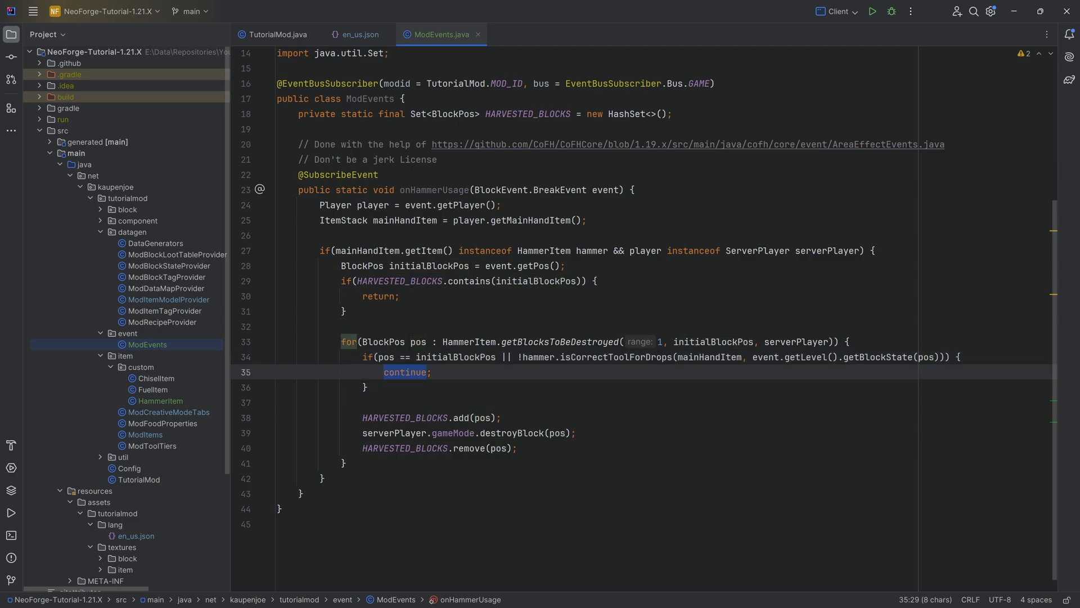
click(613, 359)
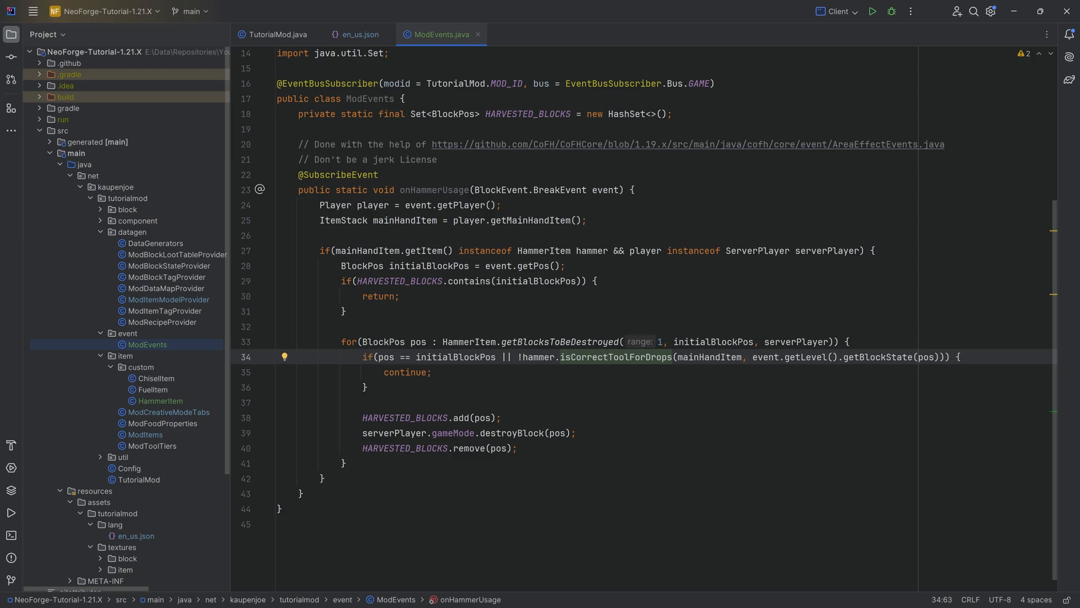
double_click(405, 372)
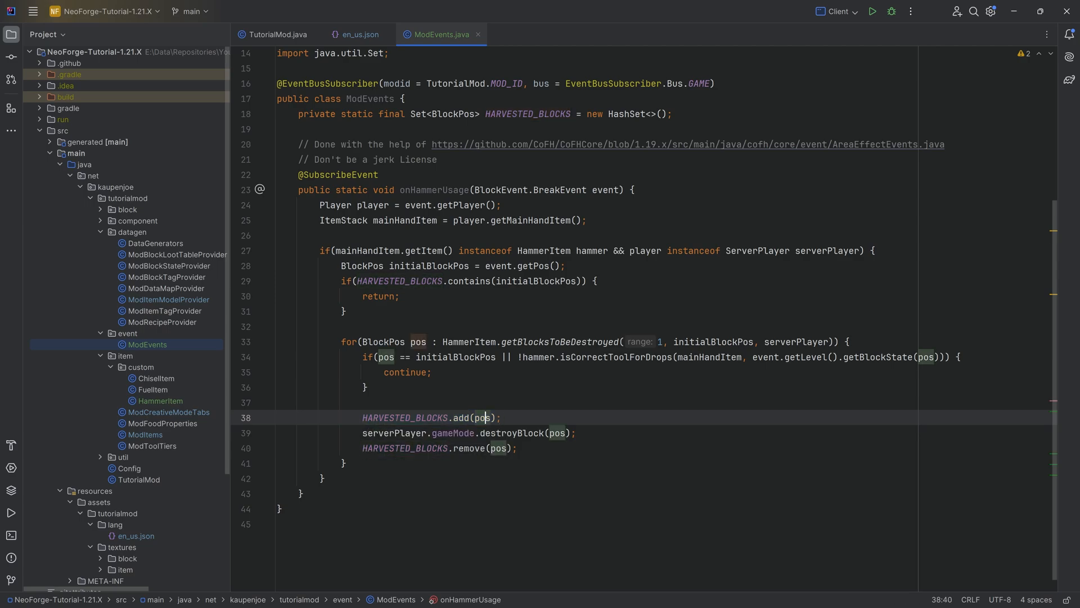
click(509, 432)
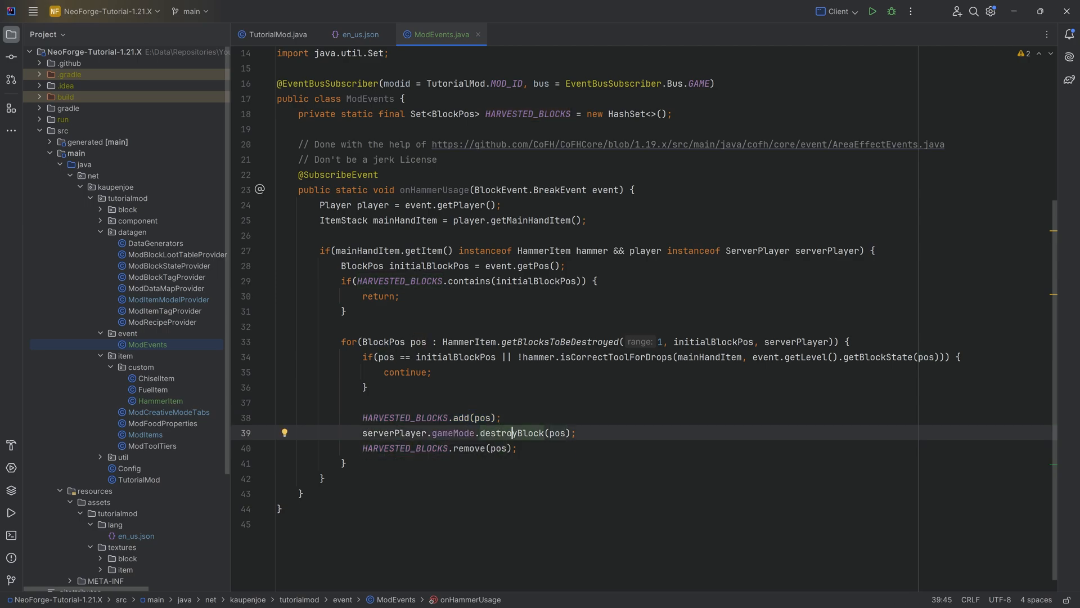
click(470, 447)
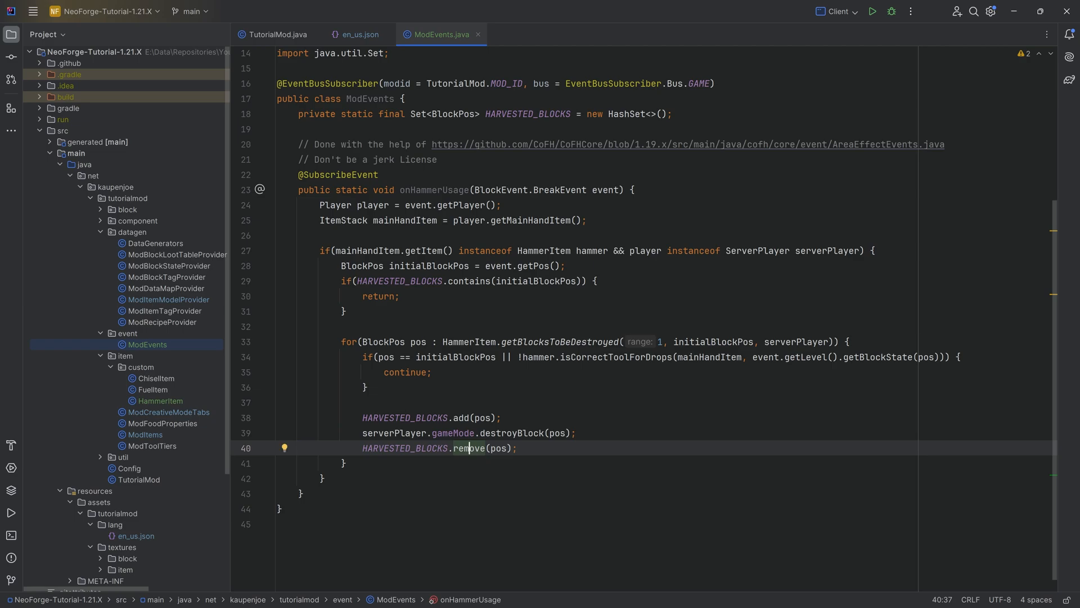
click(495, 432)
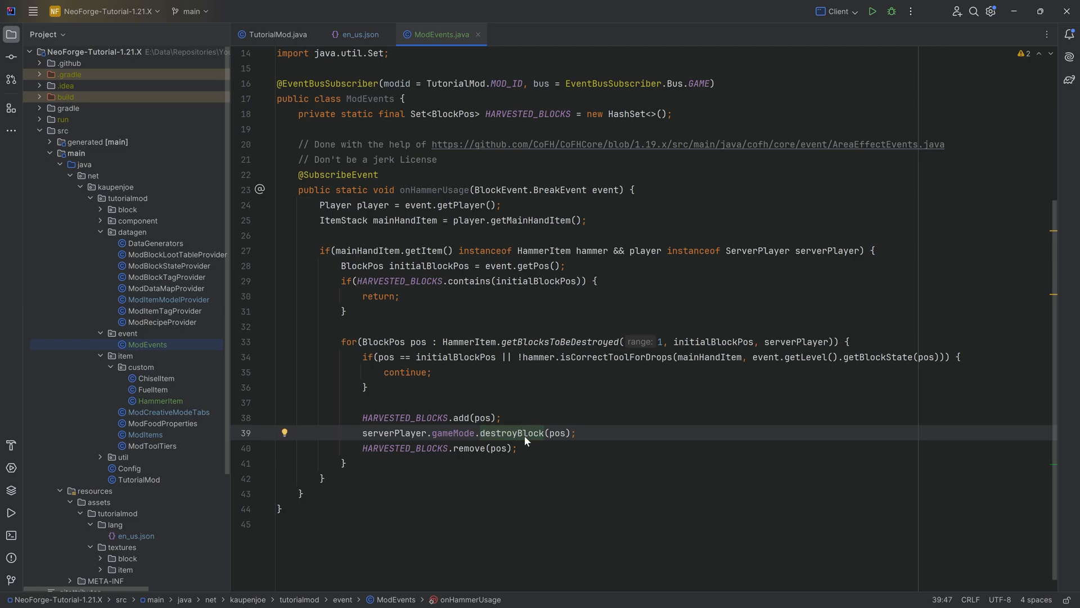
double_click(513, 432)
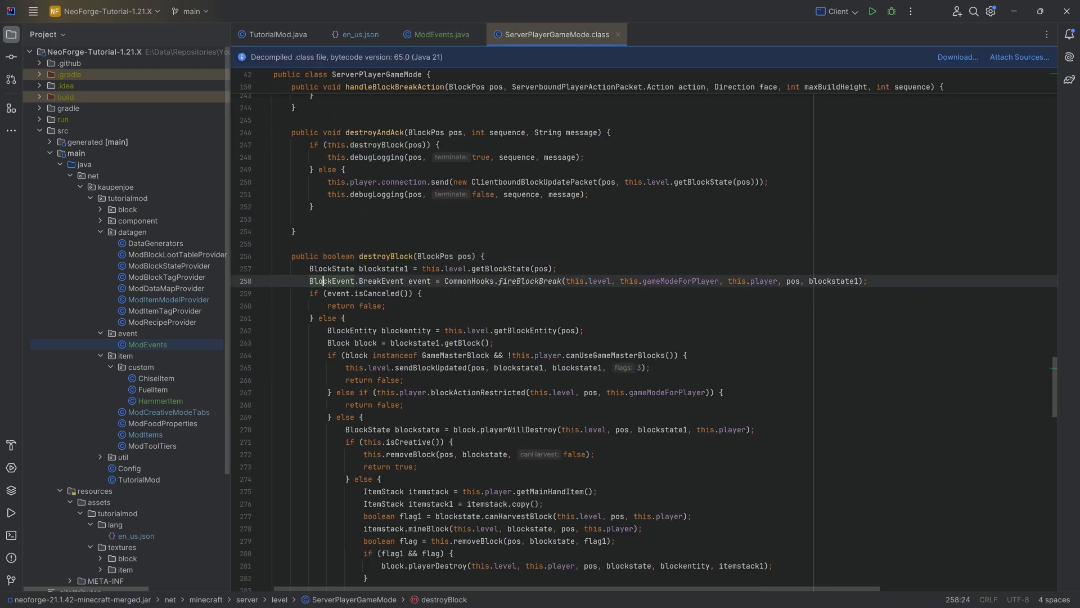
double_click(355, 286)
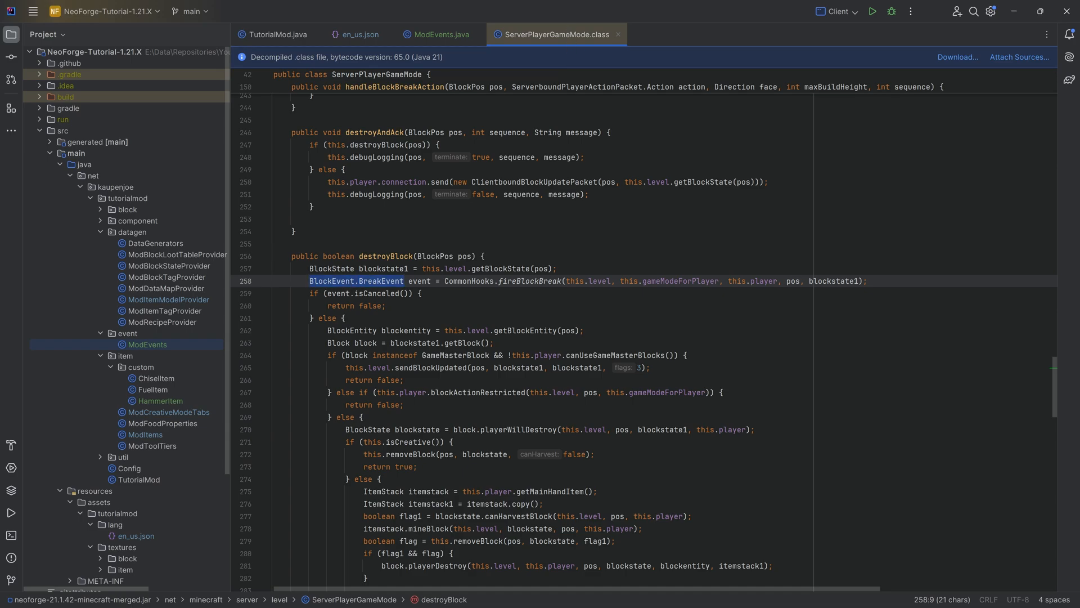
click(439, 35)
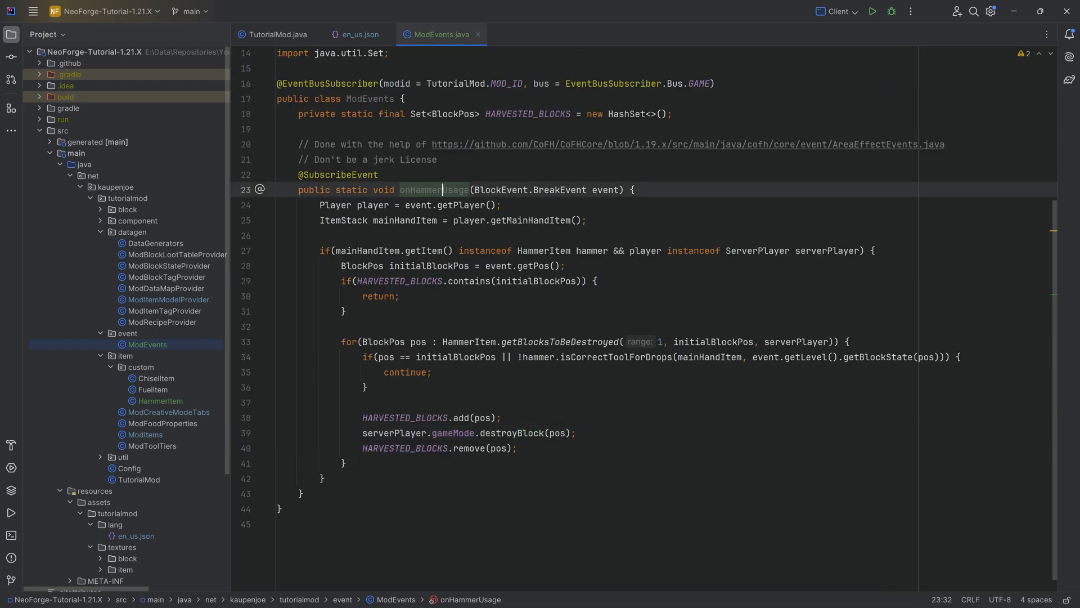
Step: Point through onHammerUsage, the HARVESTED_BLOCKS check and the initialBlockPos usages
click(551, 432)
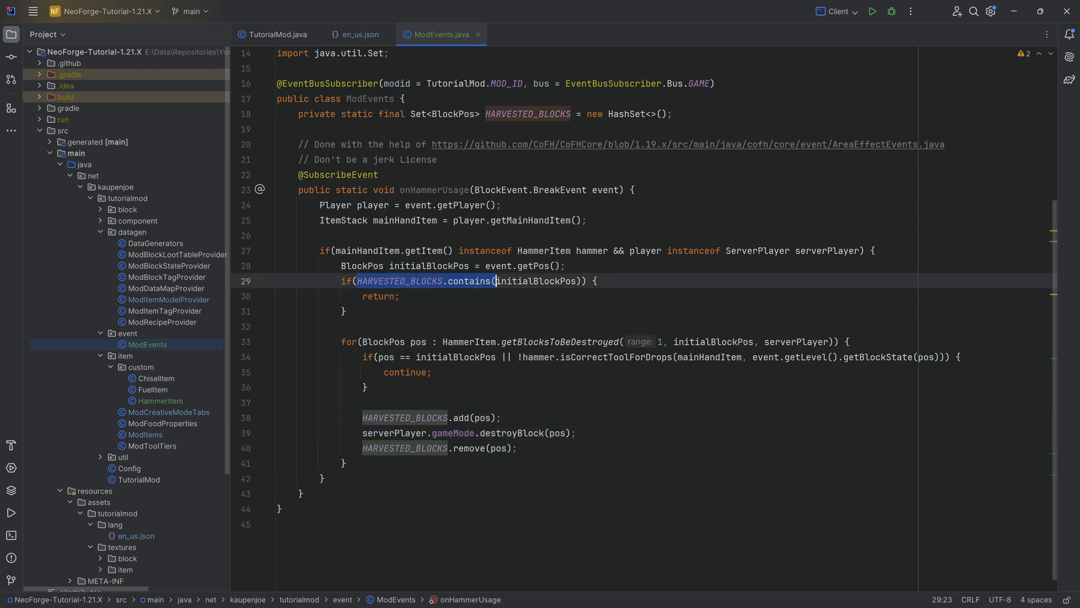
click(532, 281)
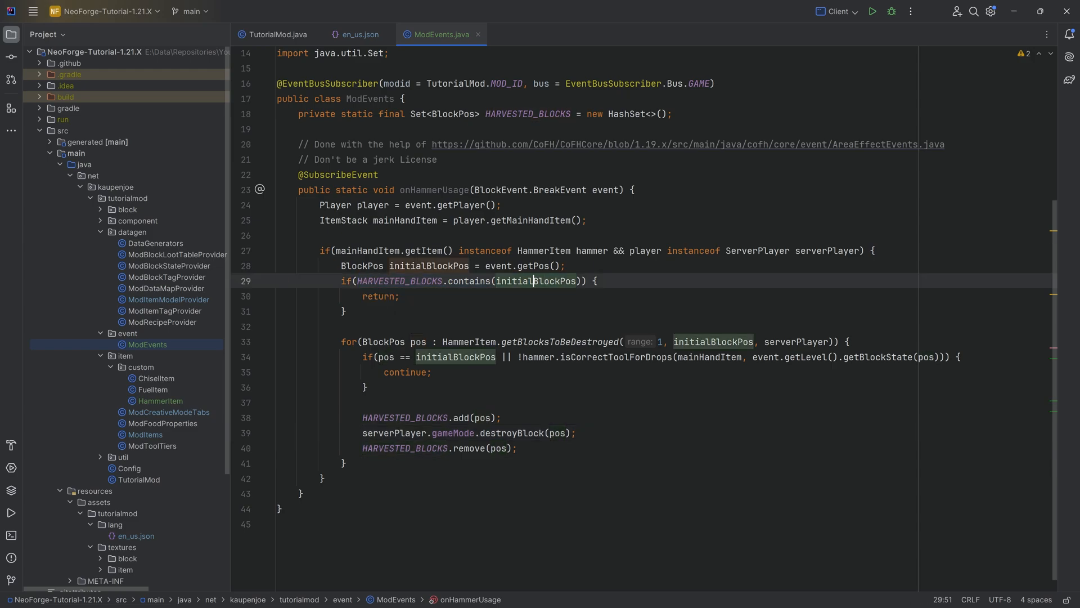
click(302, 493)
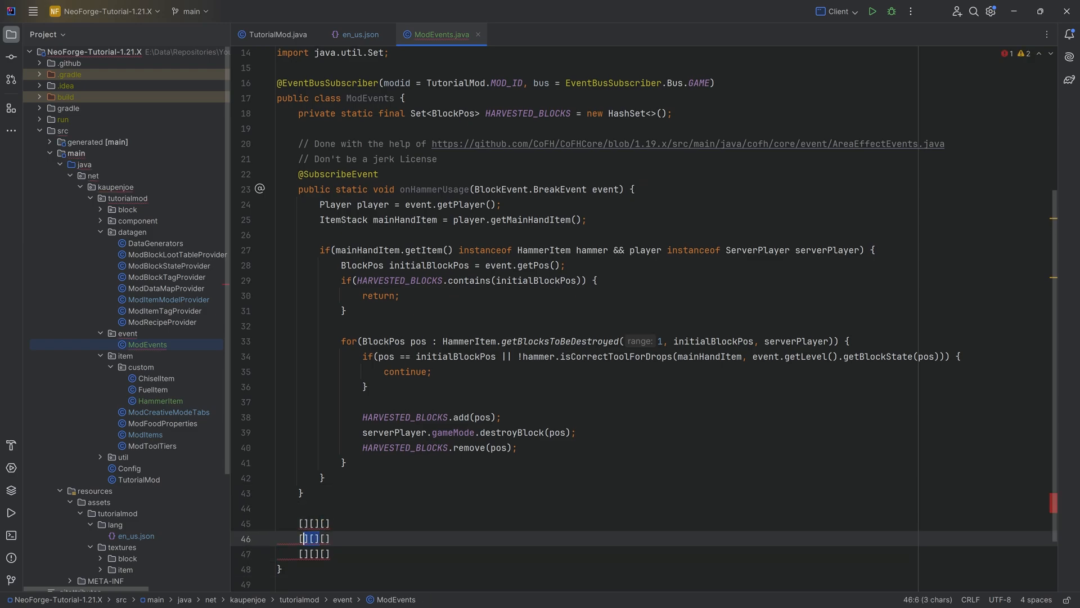
Step: Mark grid cells with multi-carets and type [] to illustrate the 3x3 offsets
click(322, 539)
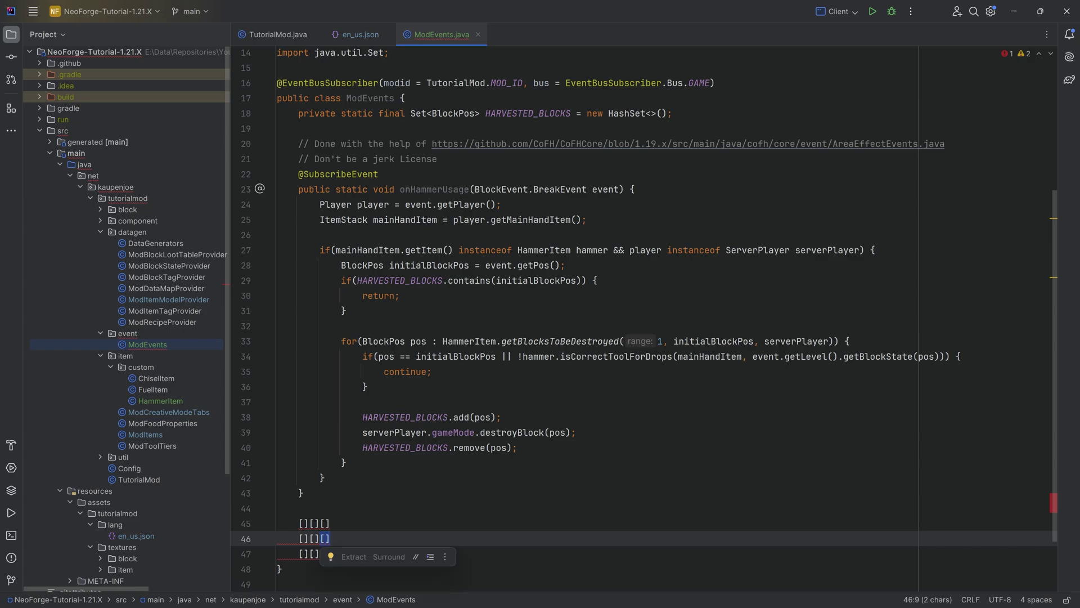
click(406, 416)
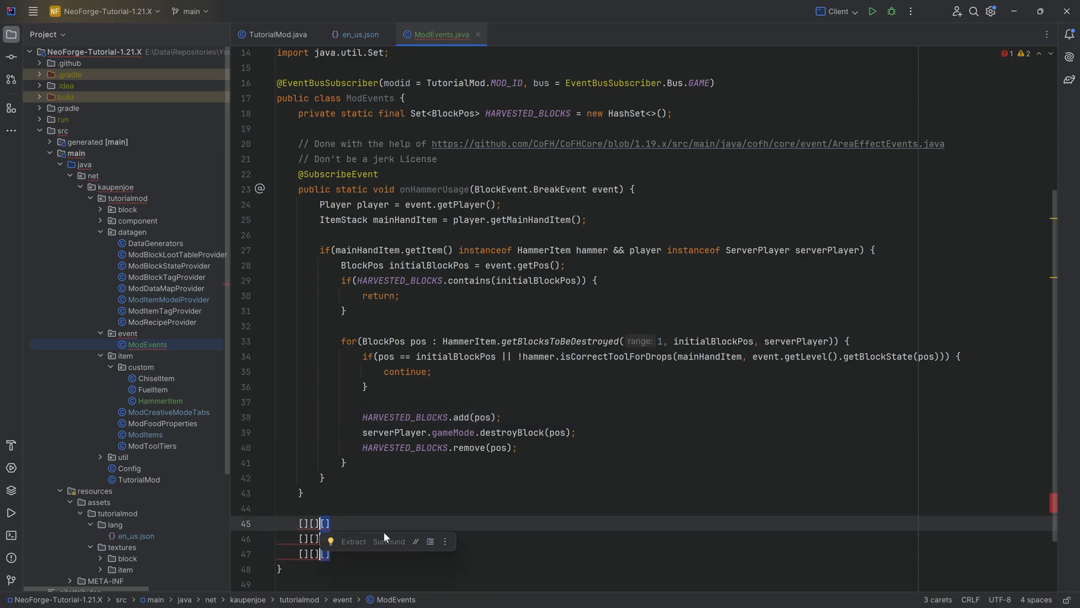
text([])
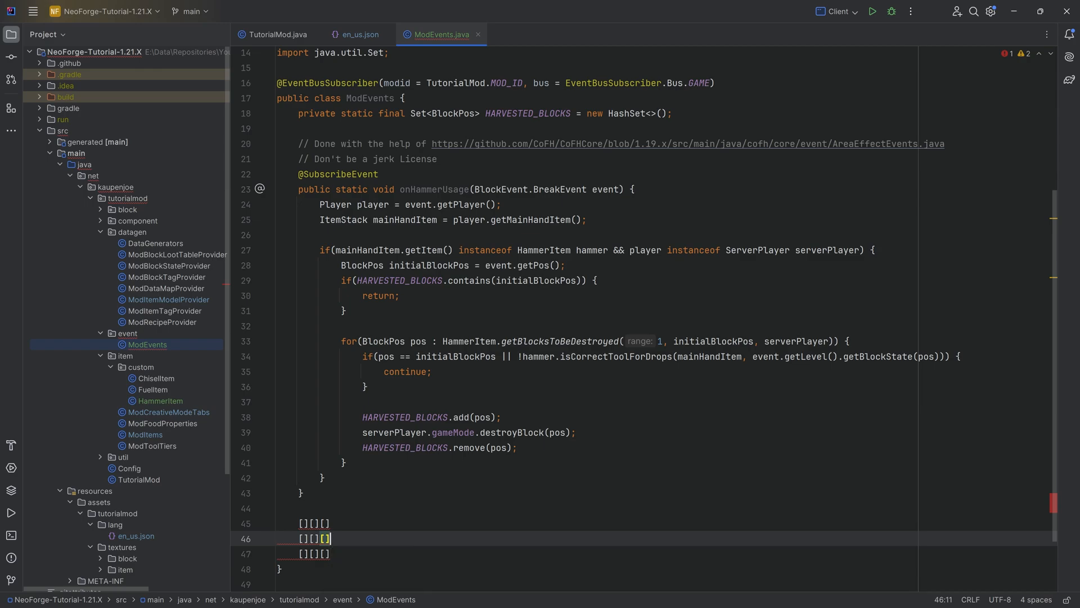
click(404, 417)
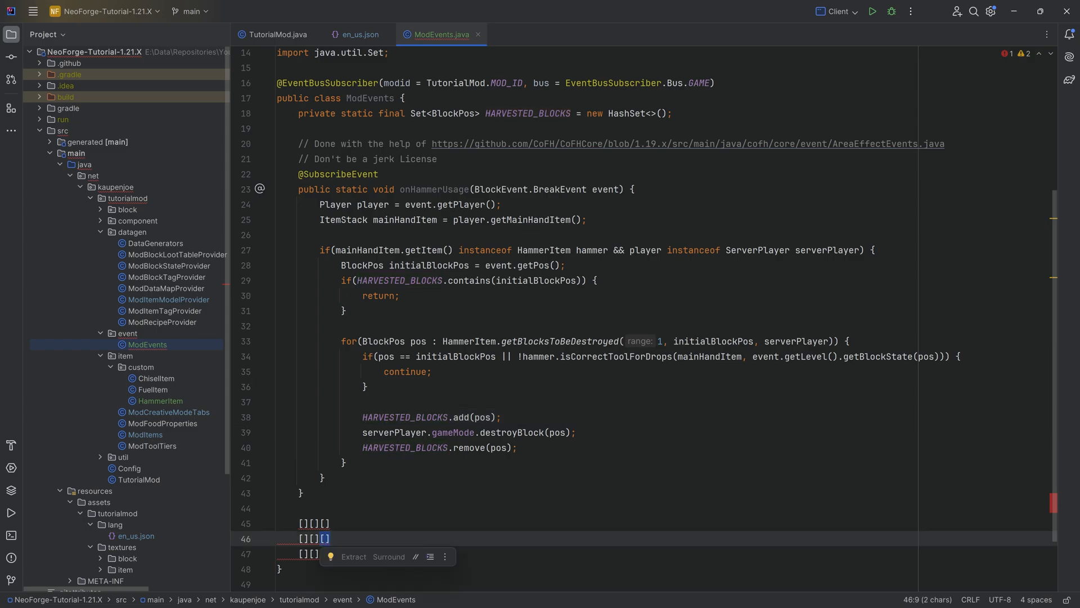
Step: Select and delete the temporary bracket-grid lines below the ModEvents class
click(386, 280)
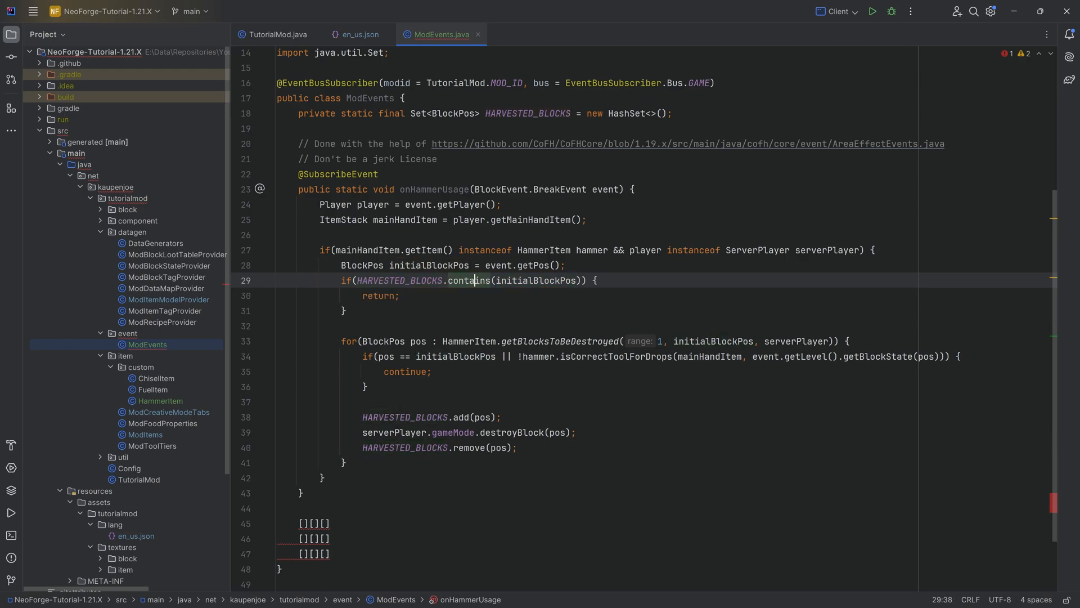
click(323, 538)
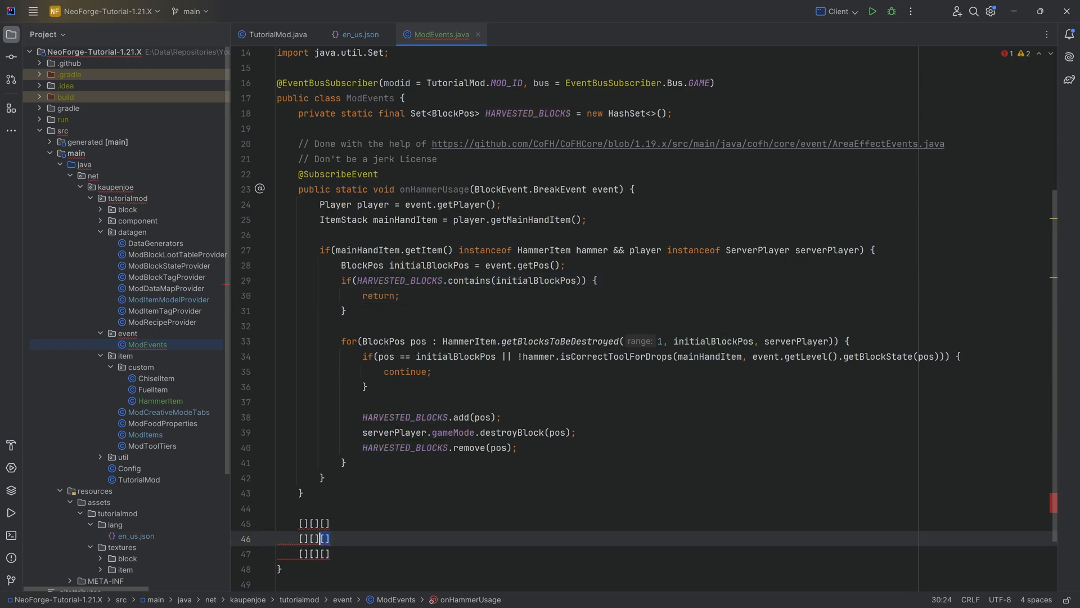
click(365, 386)
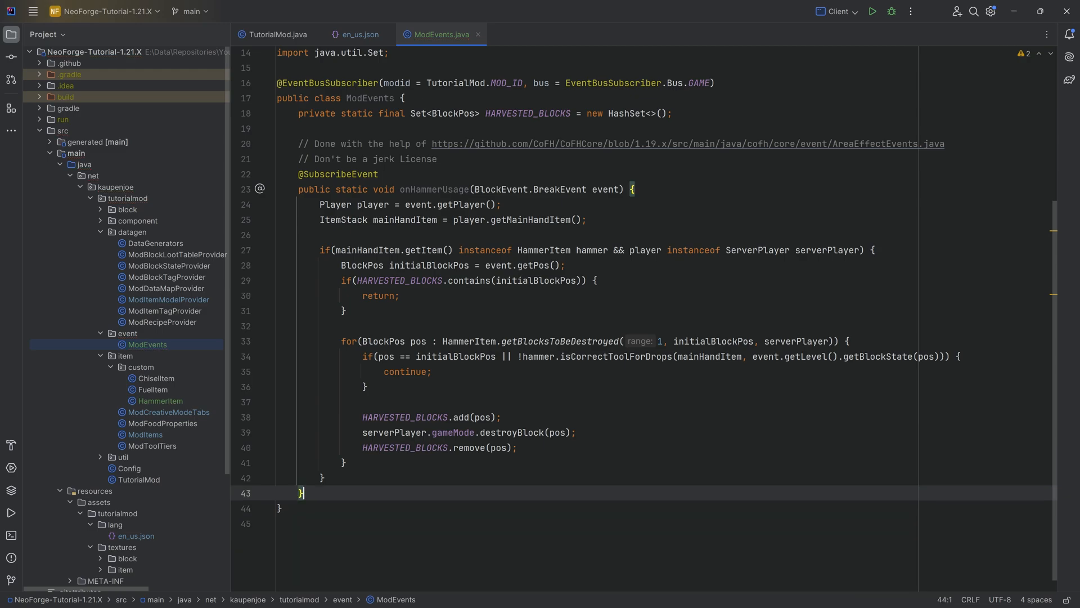
Step: Review the getBlocksToBeDestroyed range argument, then launch the Gradle build of the mod
click(345, 463)
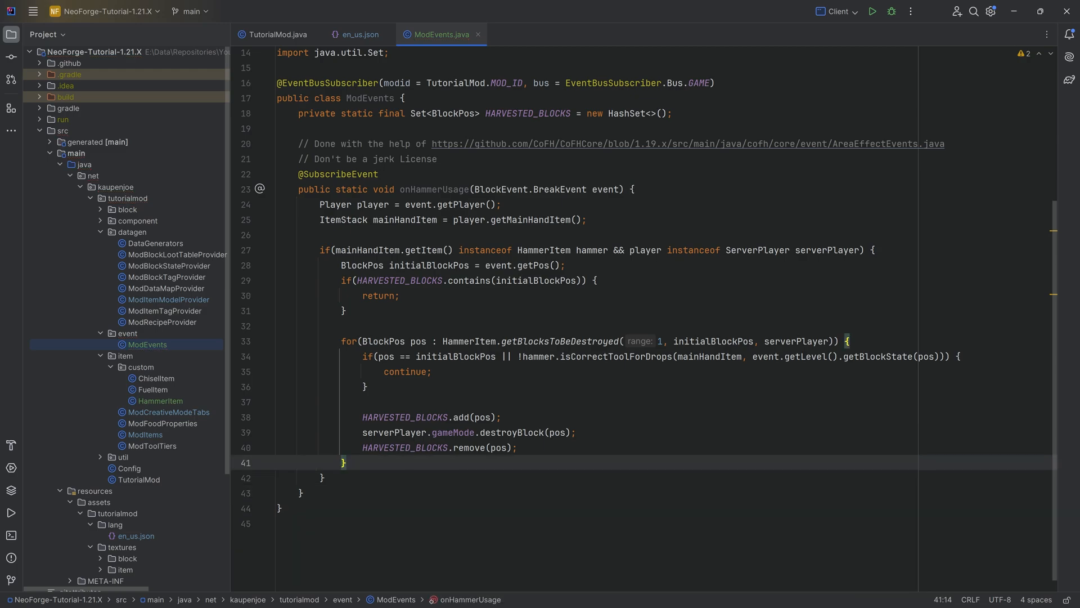
click(448, 446)
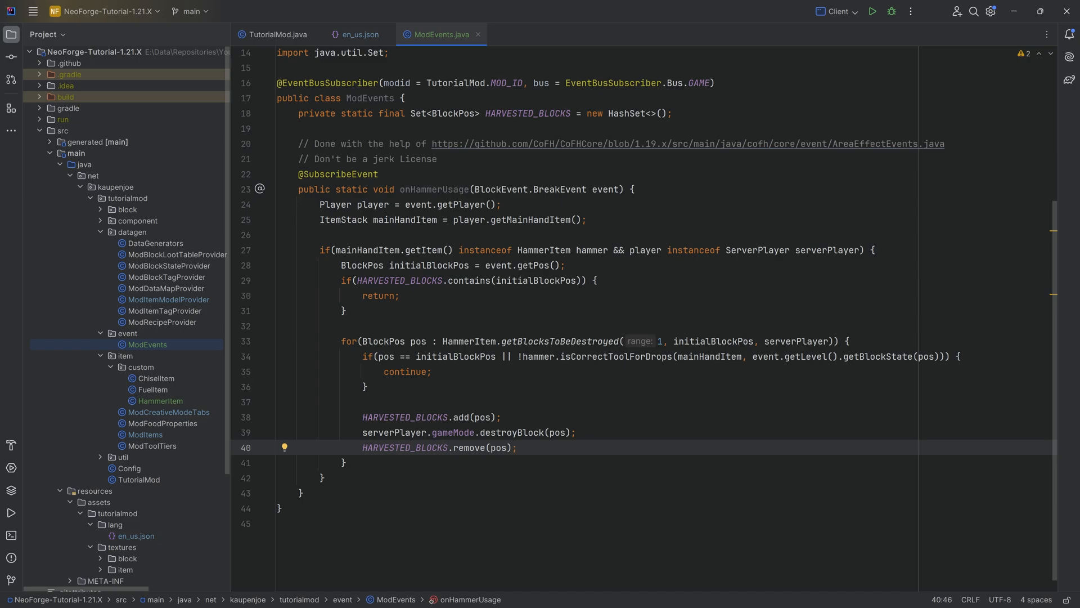
mouse_move(635, 7)
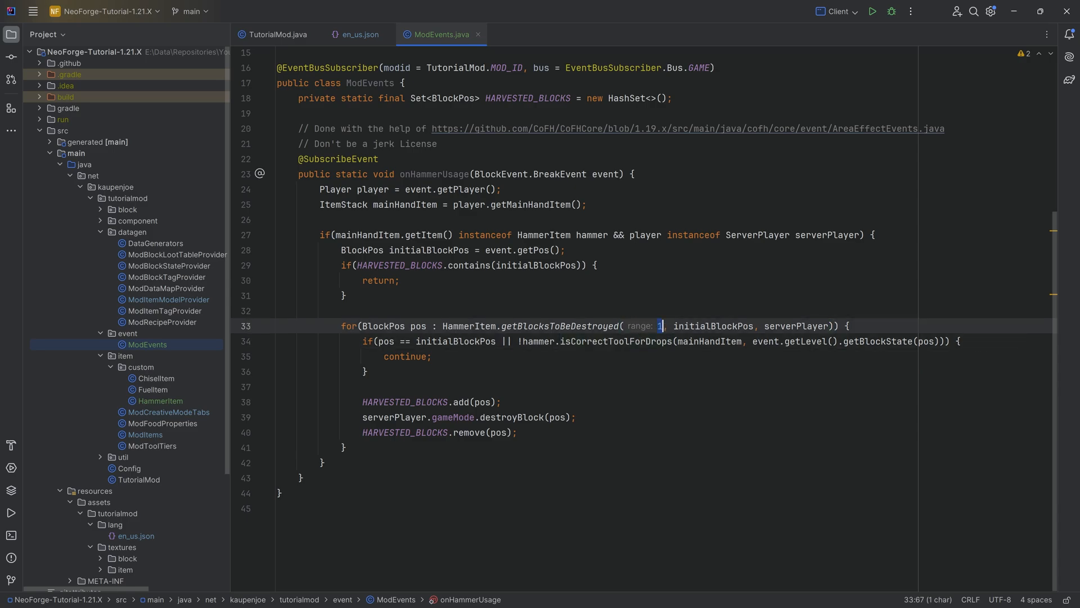
mouse_move(468, 326)
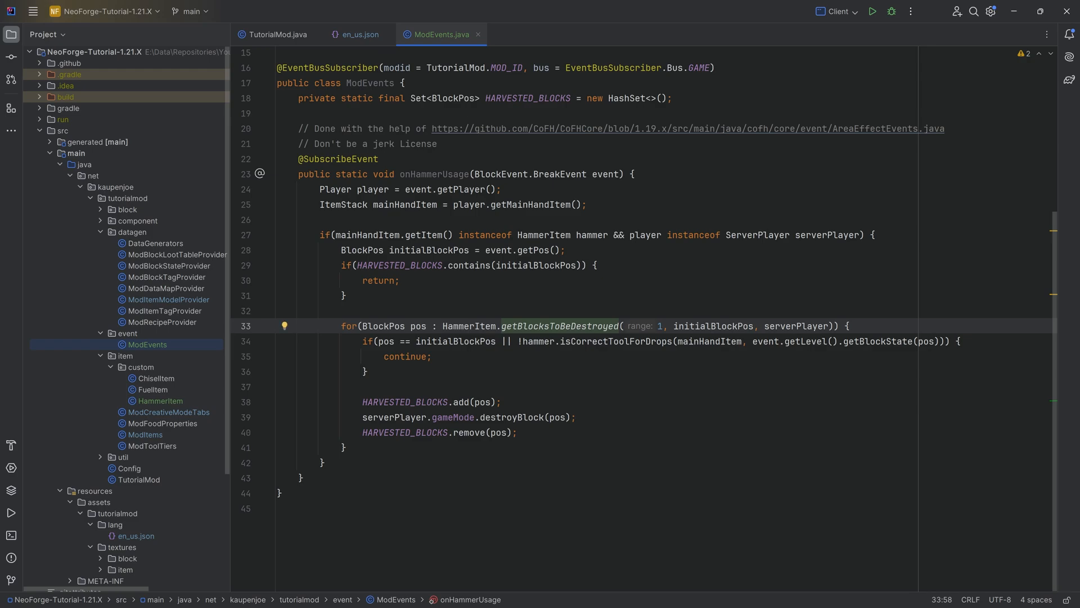
double_click(558, 326)
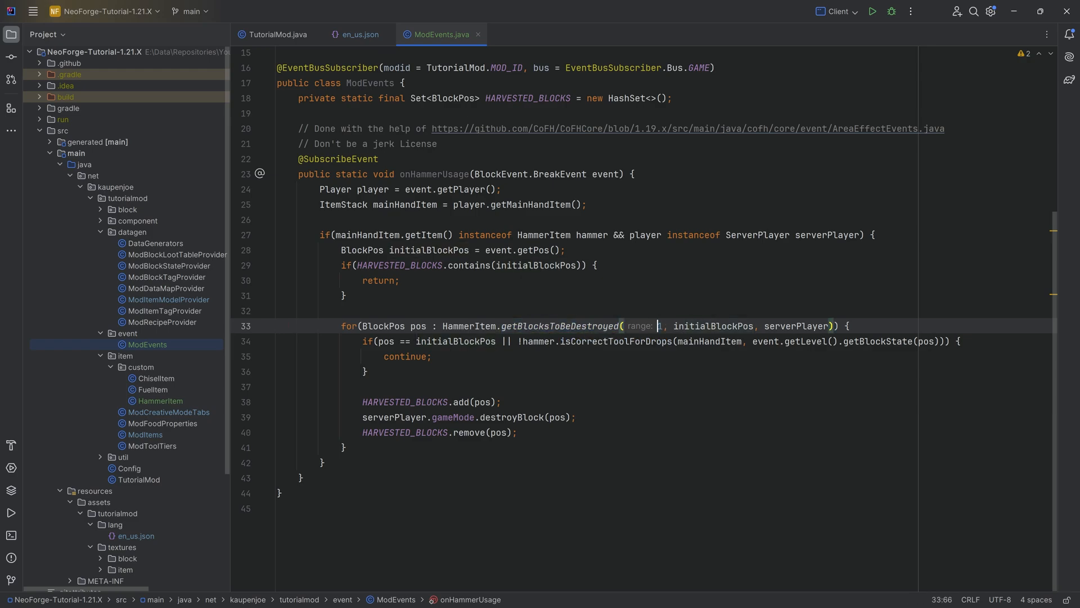
scroll(up, 3)
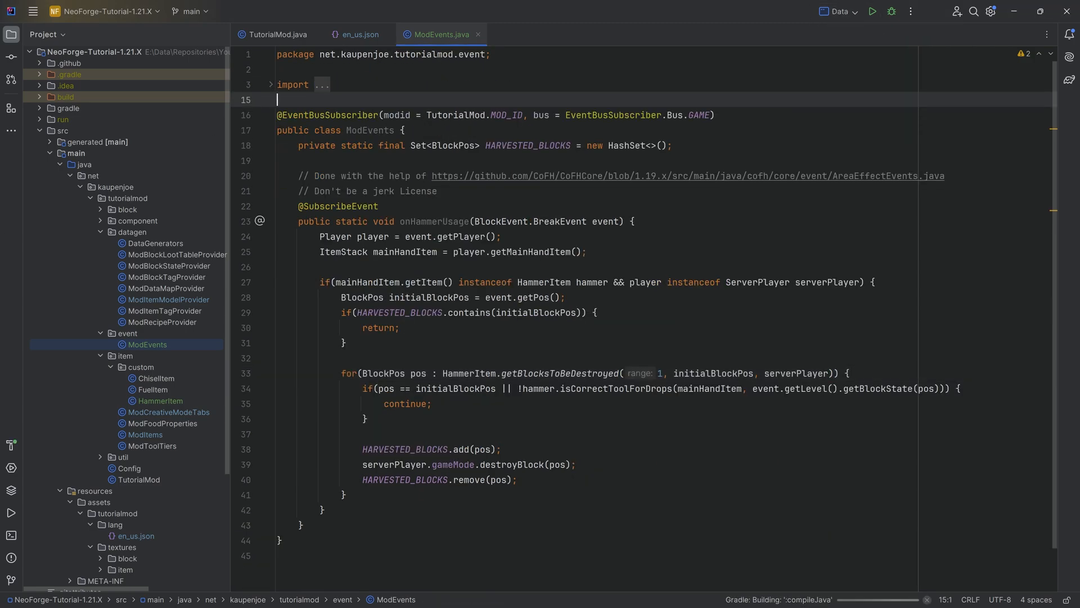
click(871, 12)
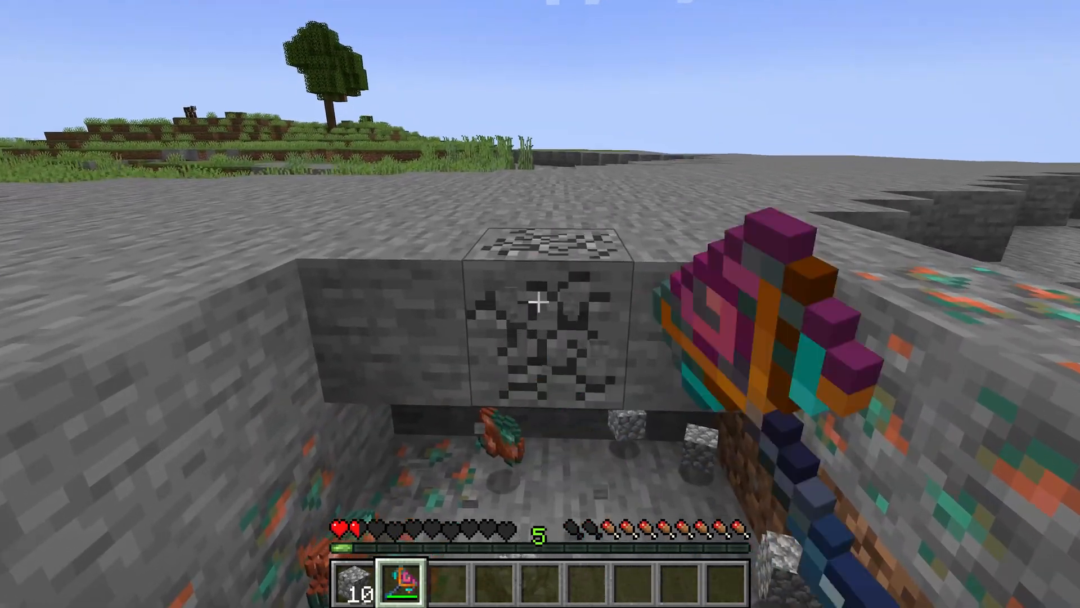
Step: Mine a 3x3 patch of stone with the bismuth hammer
click(539, 303)
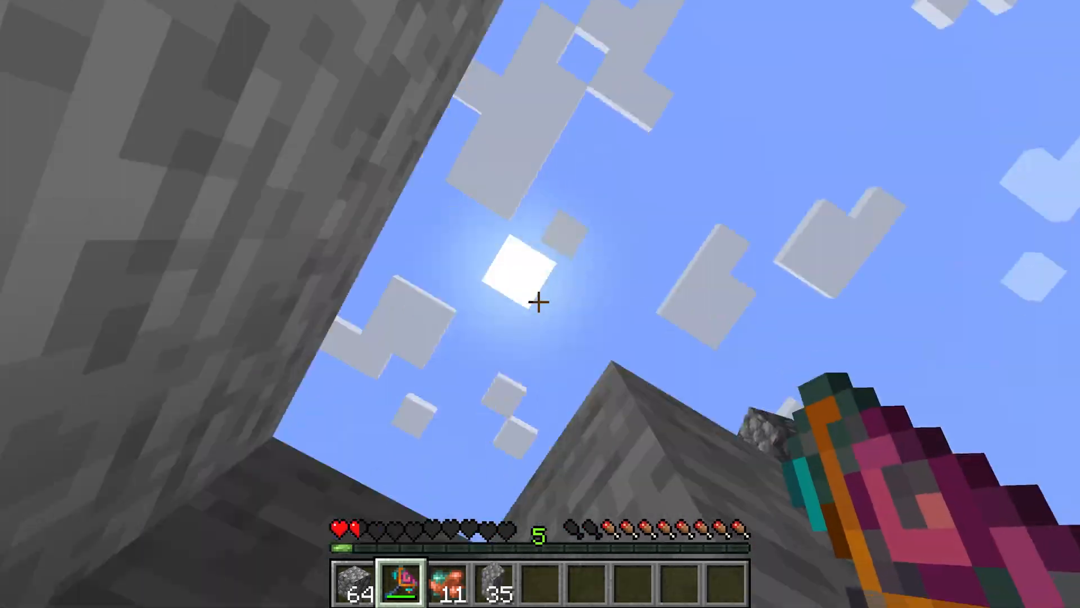
mouse_move(541, 304)
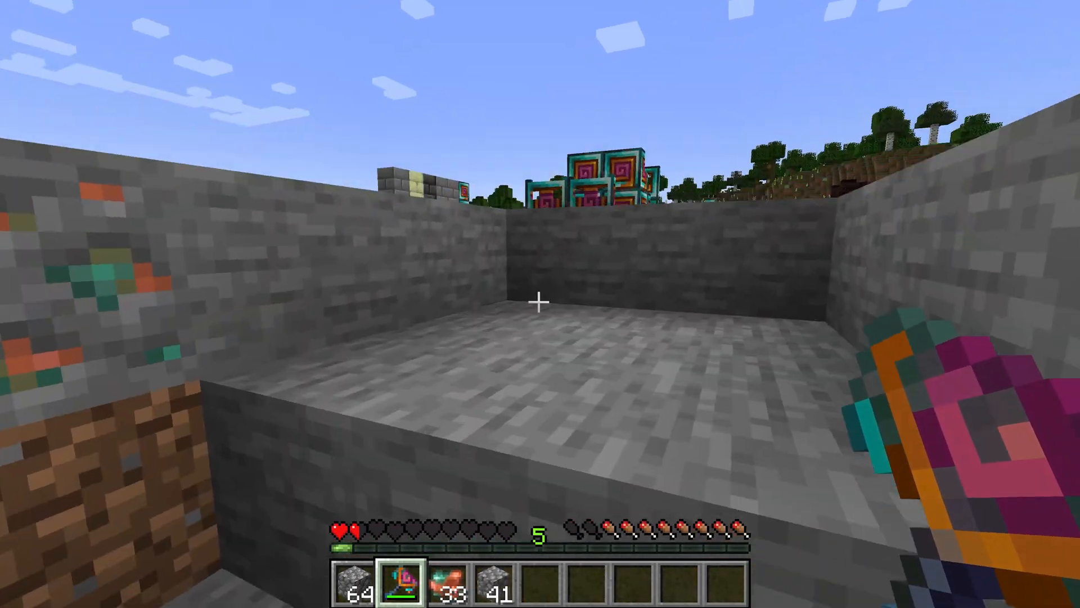